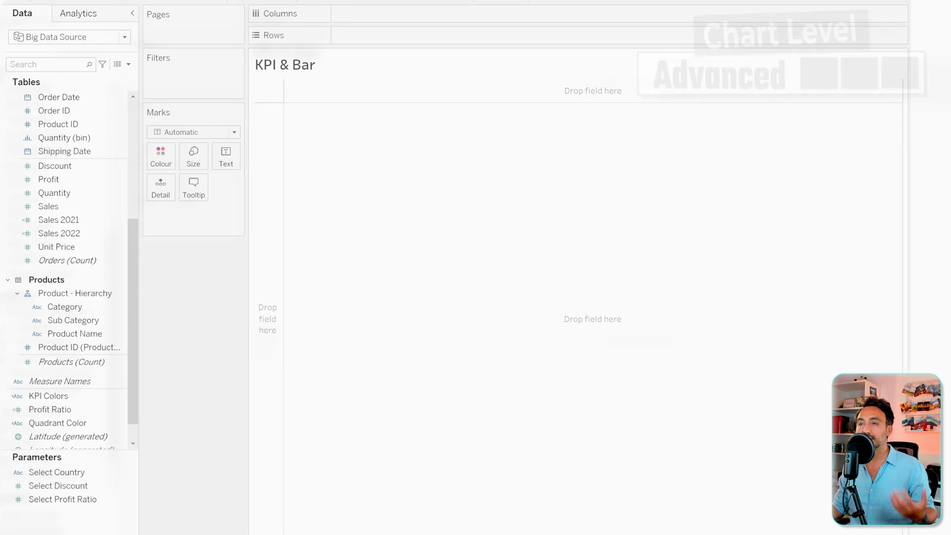
Step: Put Sub-Category on Rows and Sales 2022 on Columns to get horizontal bars per sub-category
{"action": "left_click", "coordinate": [72, 320]}
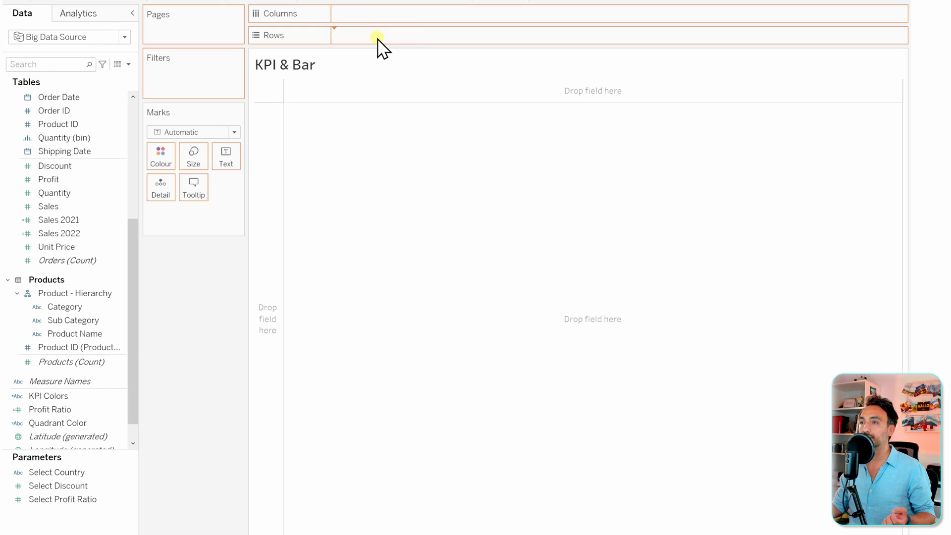
{"action": "left_click_drag", "start_coordinate": [72, 320], "coordinate": [382, 36]}
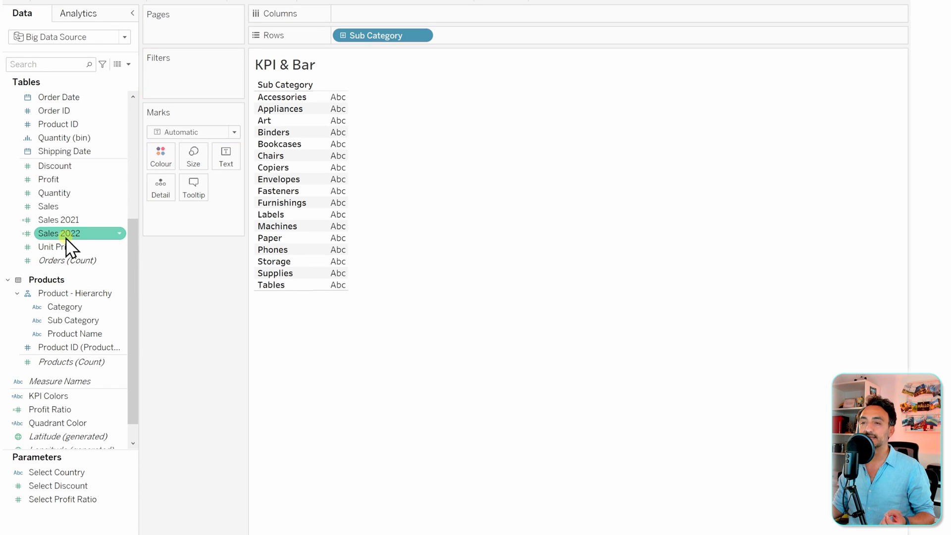
{"action": "left_click_drag", "start_coordinate": [58, 233], "coordinate": [436, 109]}
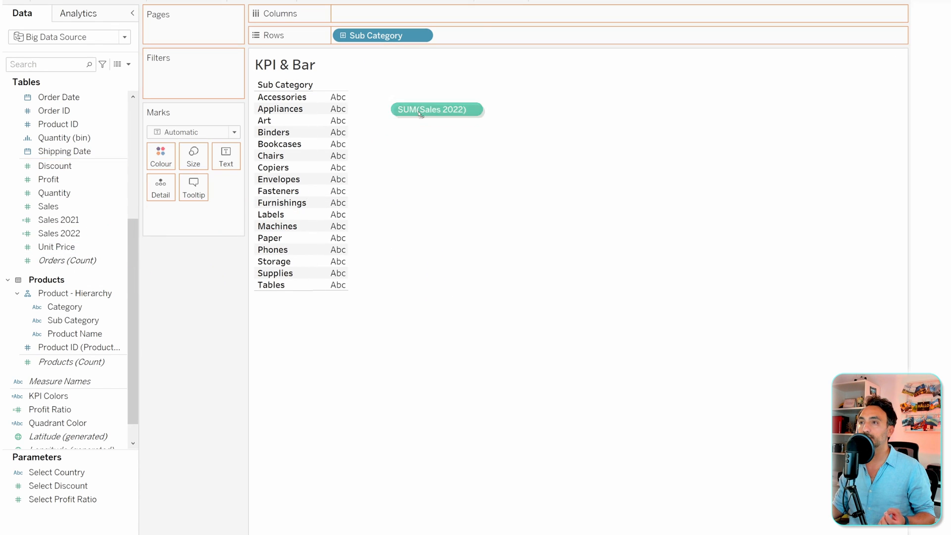
{"action": "left_click_drag", "start_coordinate": [434, 109], "coordinate": [382, 13]}
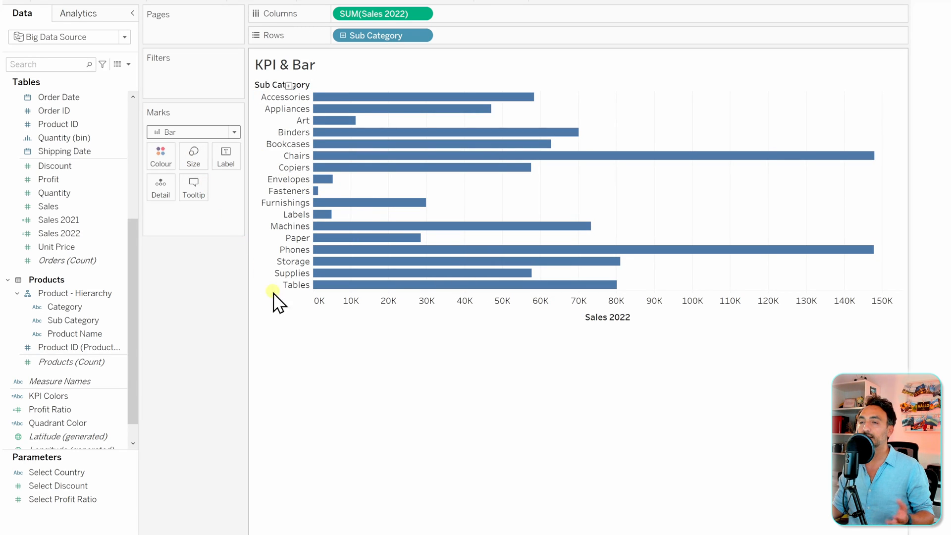
{"action": "mouse_move", "coordinate": [293, 342]}
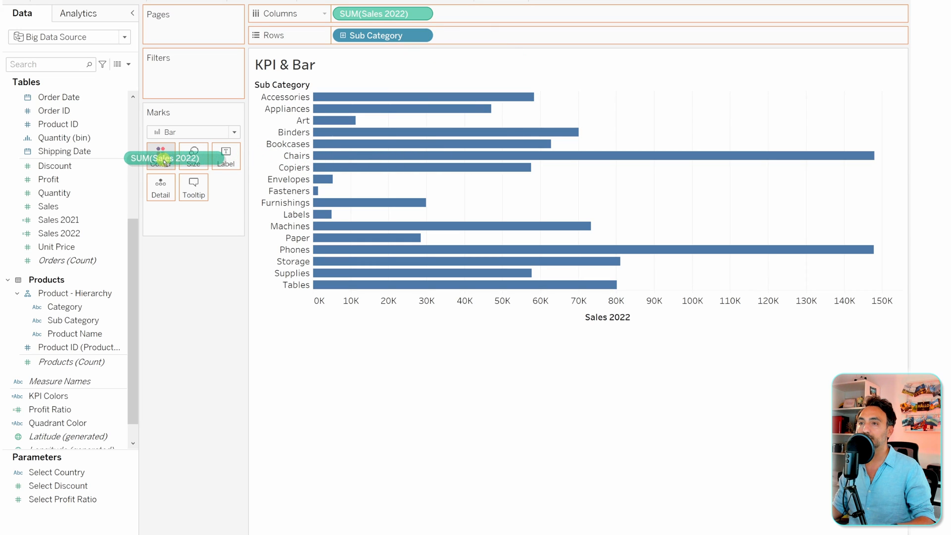
Step: Colour the bars by Sales 2022 and add Sales 2021 to the marks' detail
{"action": "left_click_drag", "start_coordinate": [157, 154], "coordinate": [160, 151]}
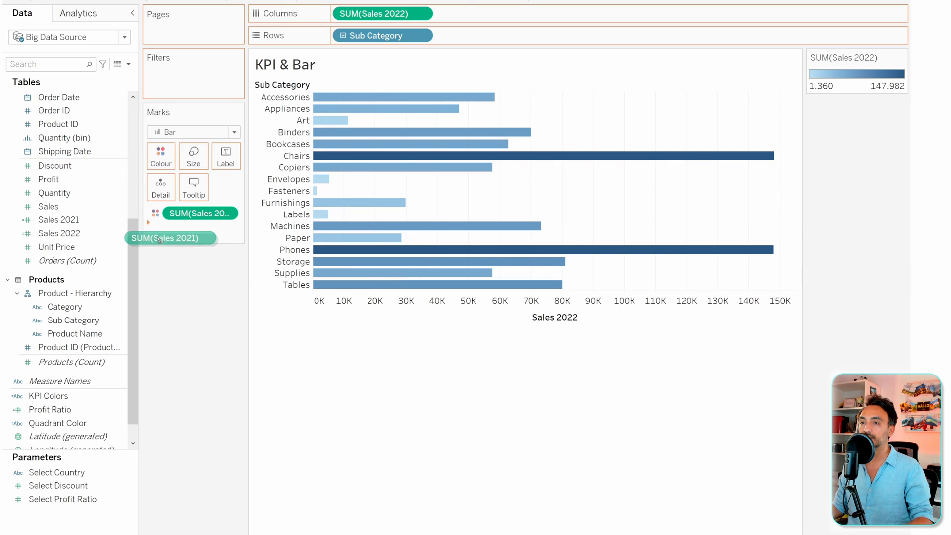
{"action": "left_click_drag", "start_coordinate": [169, 237], "coordinate": [200, 229]}
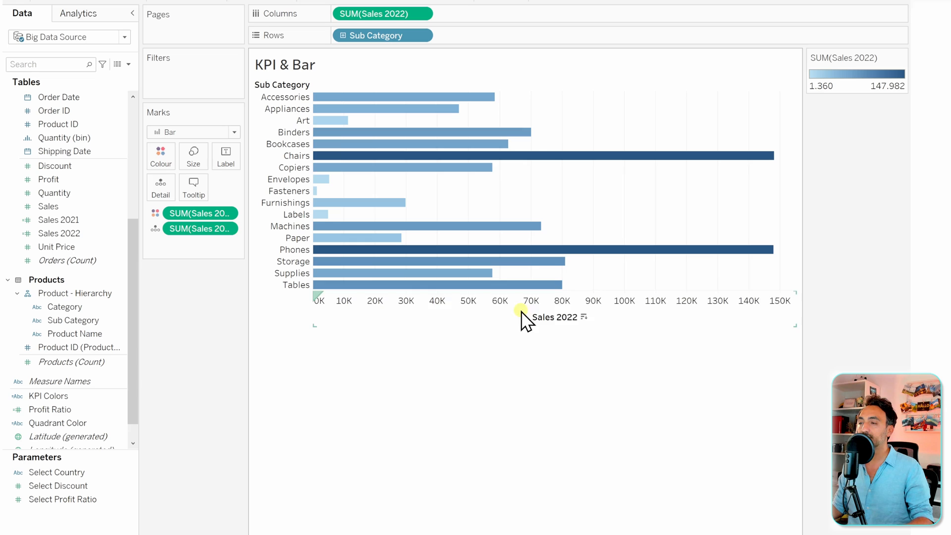
Step: Add a per-cell reference line at SUM(Sales 2021), no label, coloured orange
{"action": "right_click", "coordinate": [523, 317]}
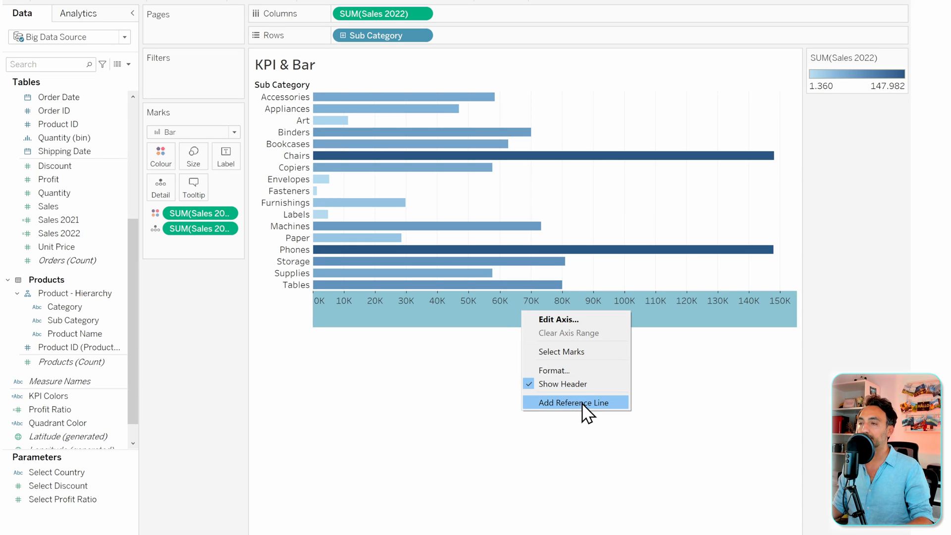
{"action": "left_click", "coordinate": [574, 402]}
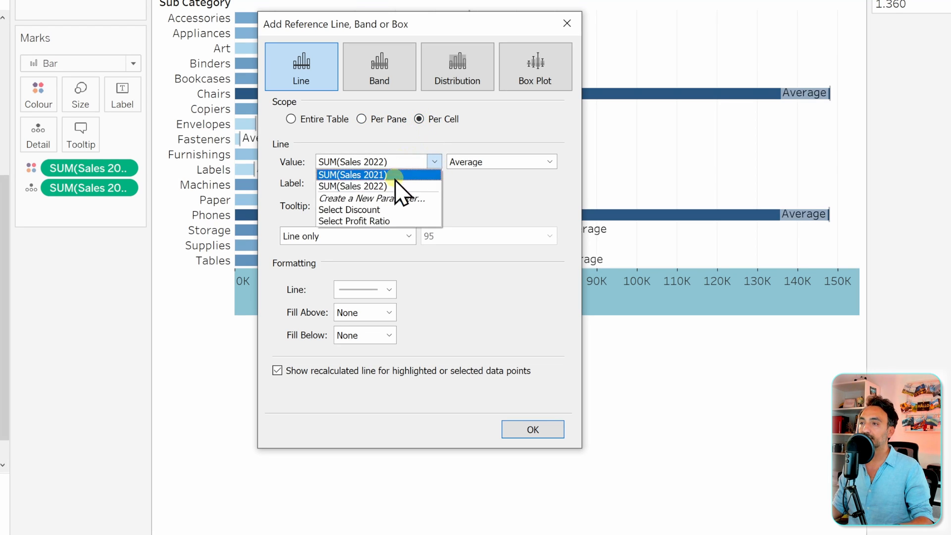
{"action": "left_click", "coordinate": [353, 174]}
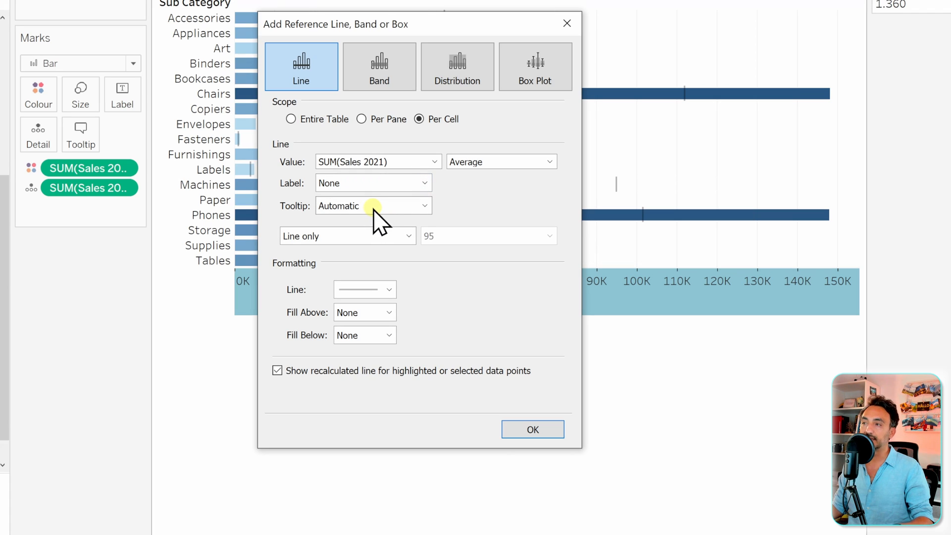
{"action": "left_click", "coordinate": [388, 289]}
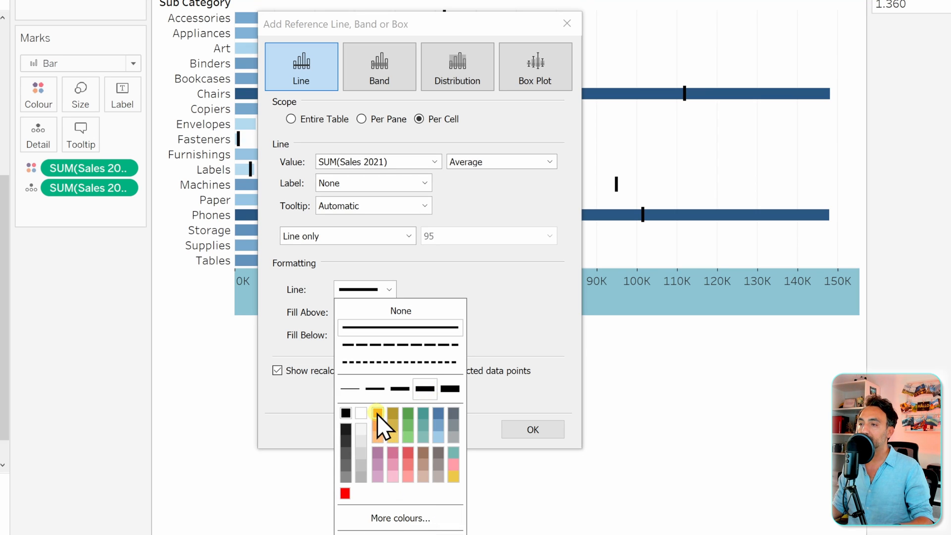
{"action": "left_click", "coordinate": [377, 412]}
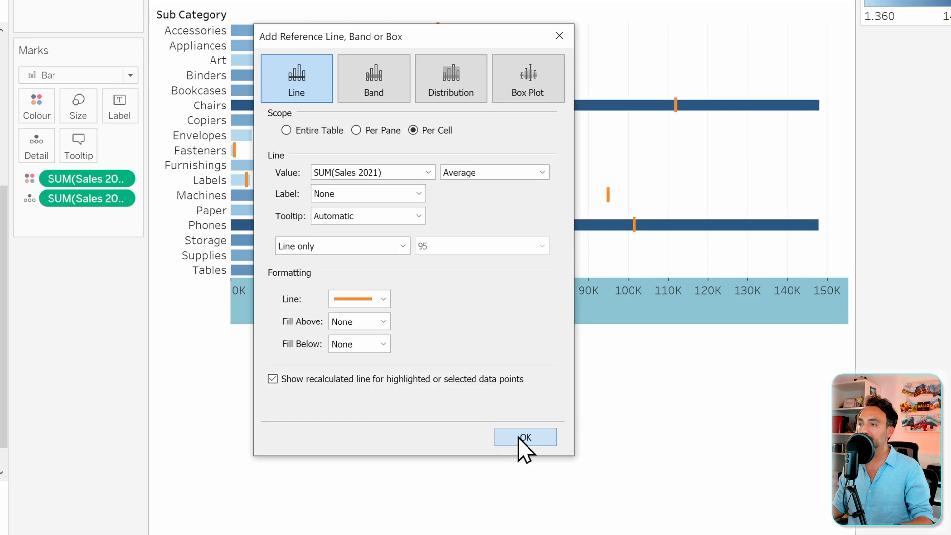
{"action": "left_click", "coordinate": [525, 437]}
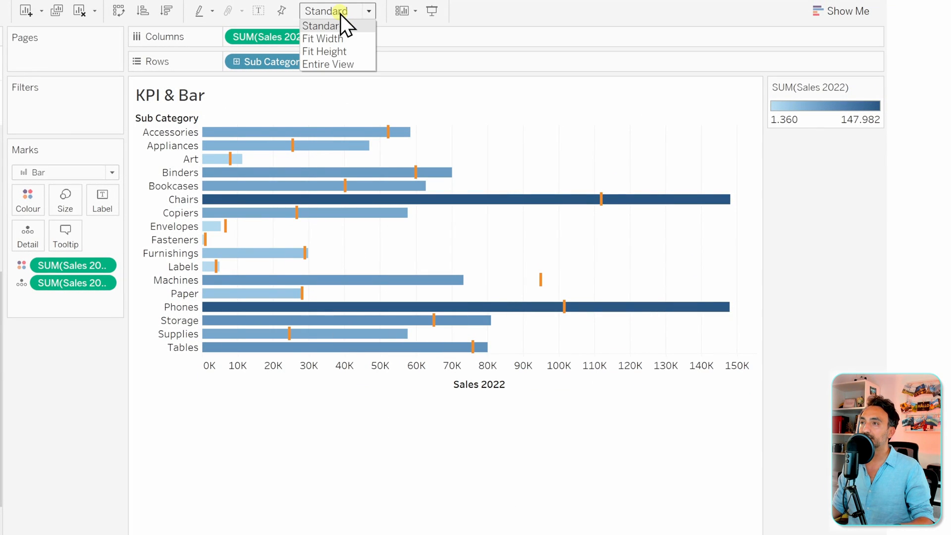
Step: Change the view fit from Standard to Entire View
{"action": "left_click", "coordinate": [327, 63]}
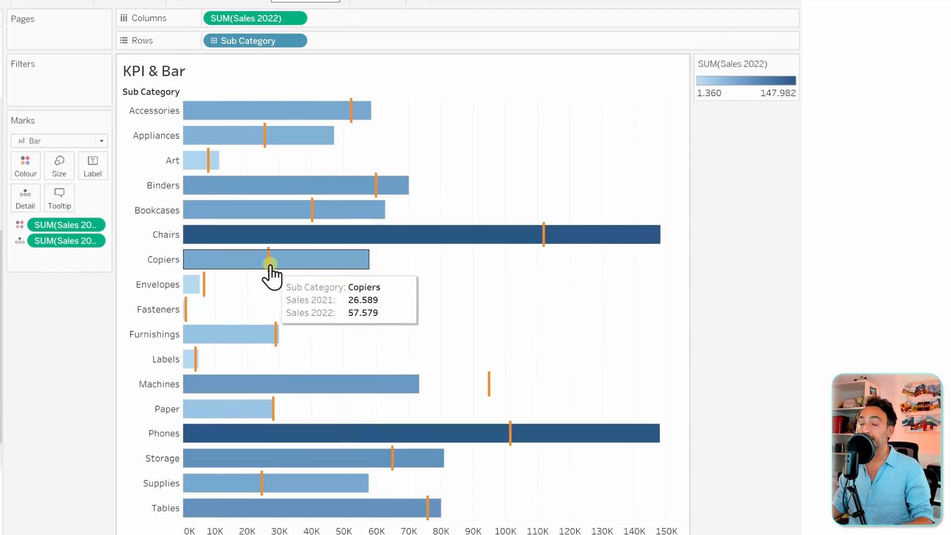
{"action": "mouse_move", "coordinate": [280, 104]}
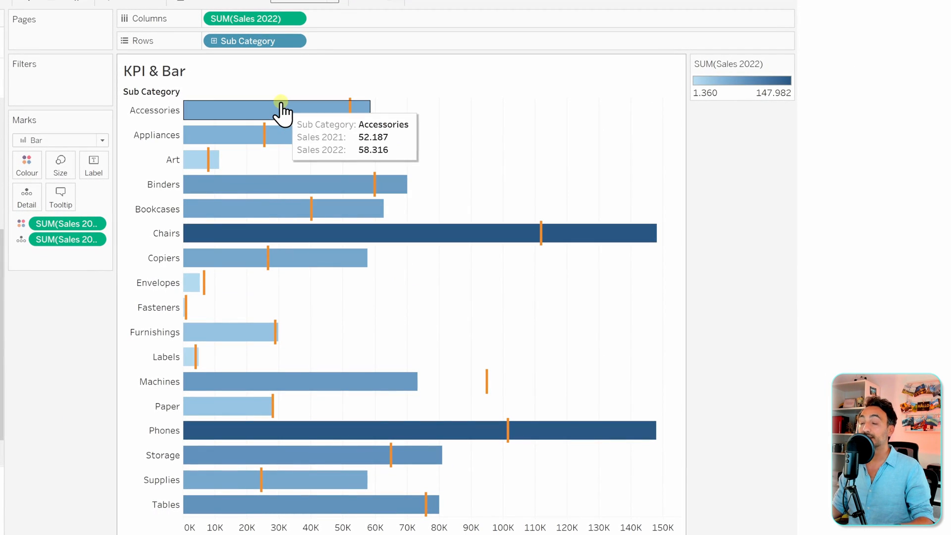
{"action": "mouse_move", "coordinate": [431, 324]}
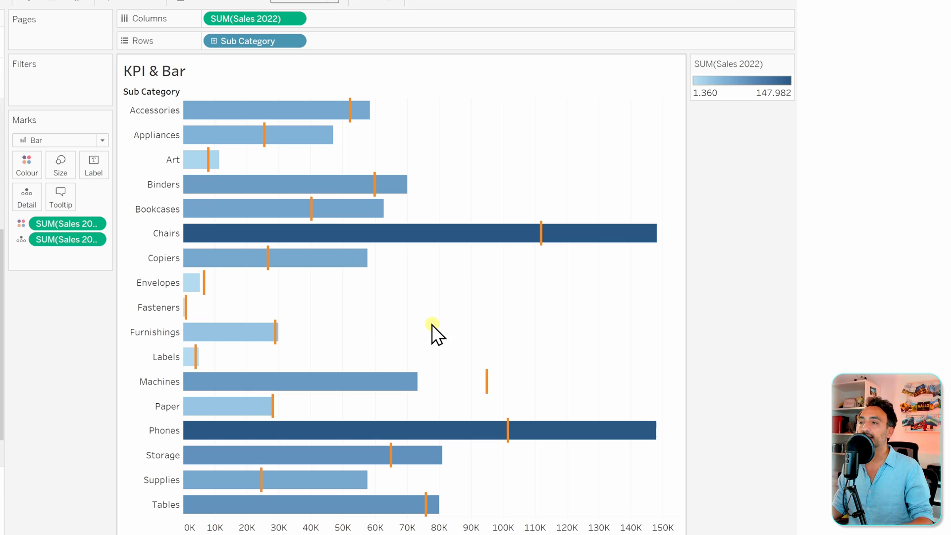
{"action": "mouse_move", "coordinate": [307, 288]}
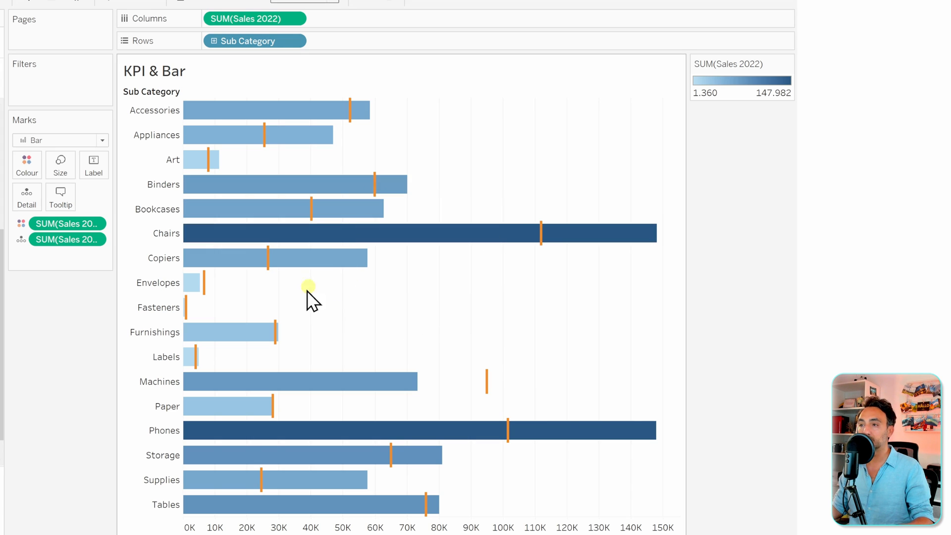
{"action": "mouse_move", "coordinate": [355, 327]}
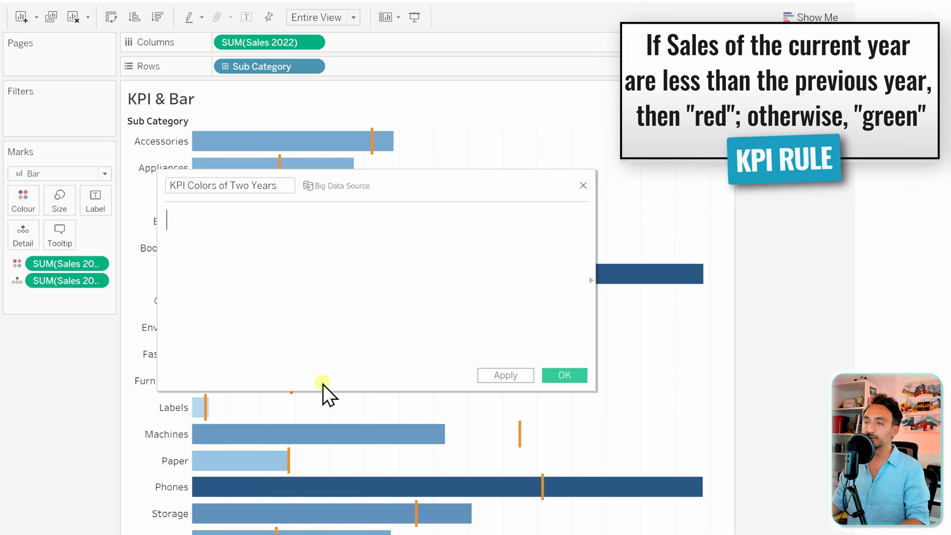
Step: Enter IF SUM([Sales 2022]) >= SUM([Sales 2021]) THEN "Green" ELSE "Red" END and save the field
{"action": "type", "text": "IF"}
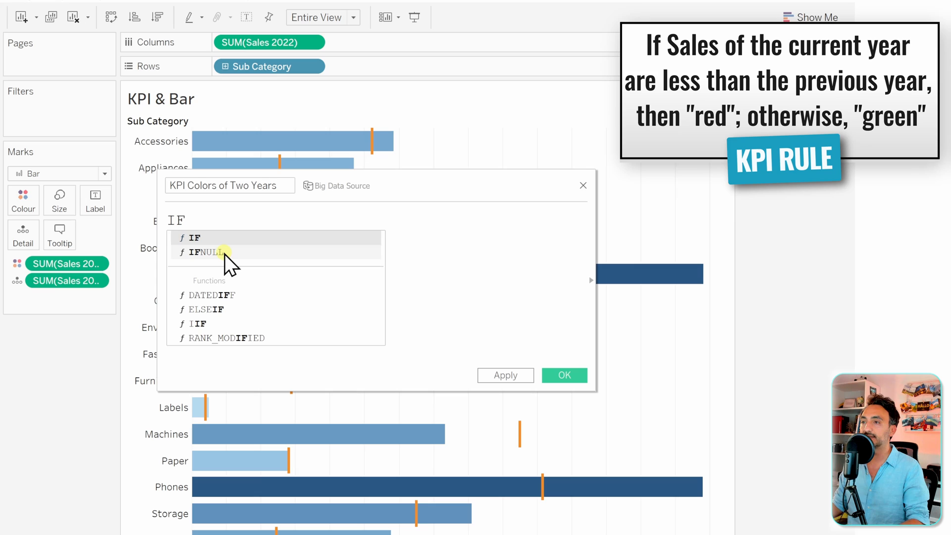
{"action": "type", "text": "SUM"}
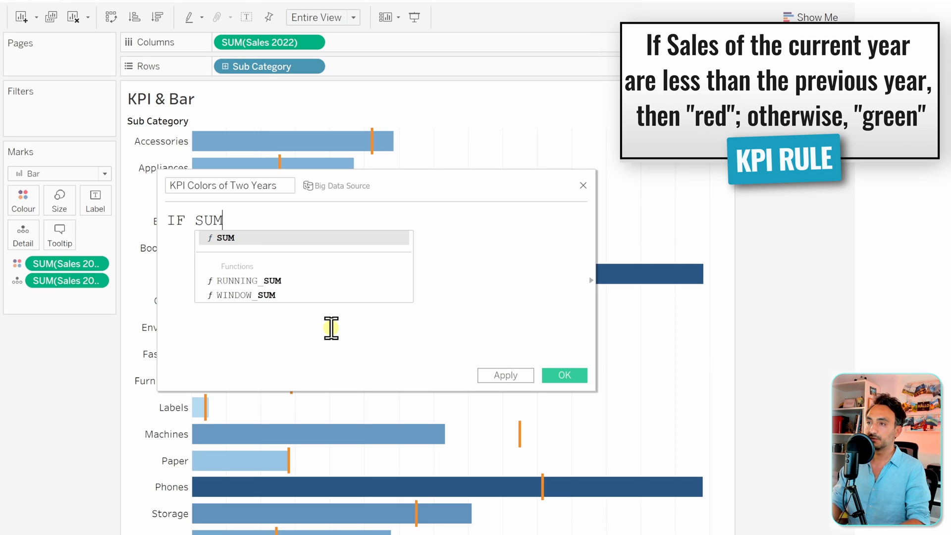
{"action": "type", "text": "(Sales 2022]"}
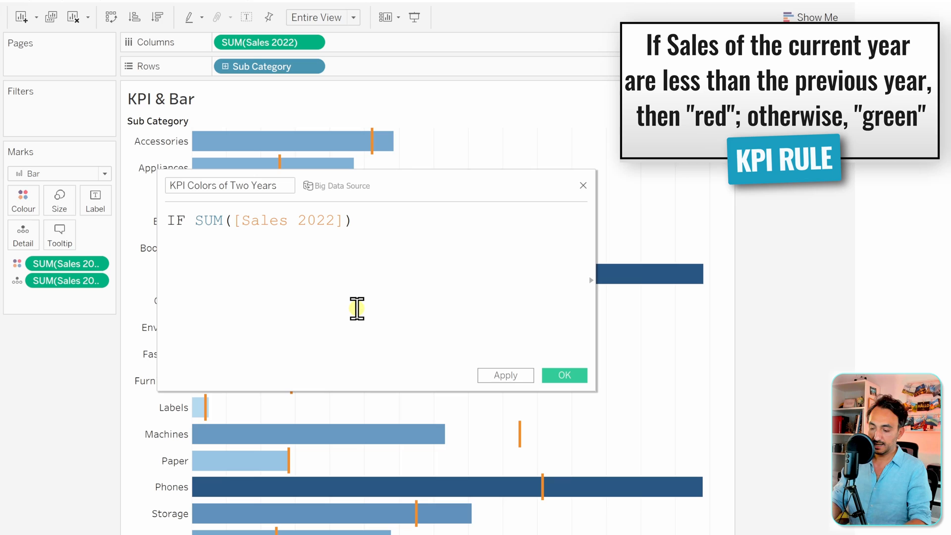
{"action": "type", "text": ">= Sum"}
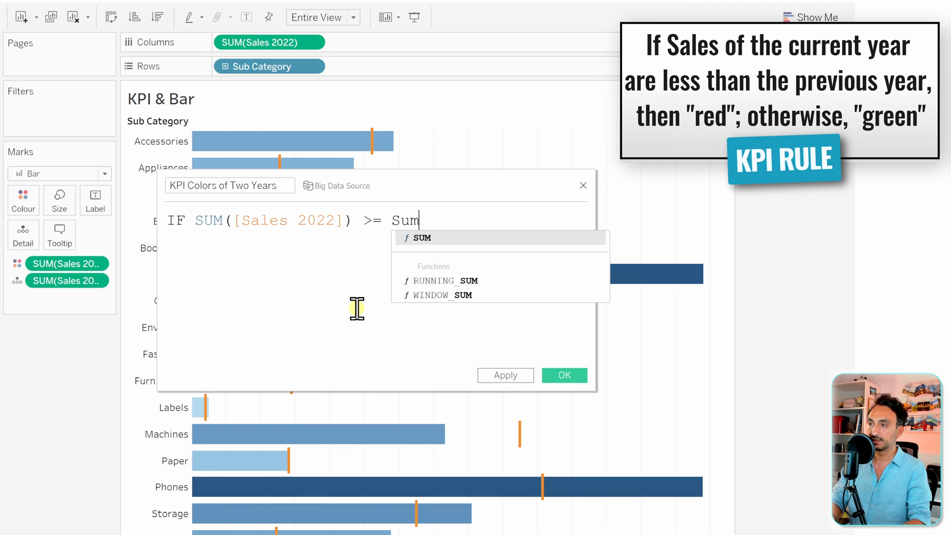
{"action": "left_click", "coordinate": [421, 237]}
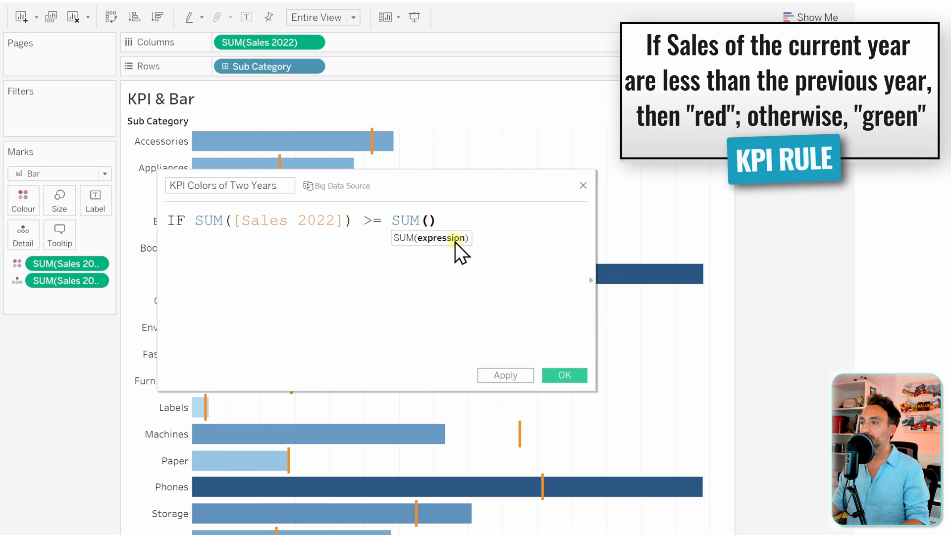
{"action": "type", "text": "[Sales 2021]"}
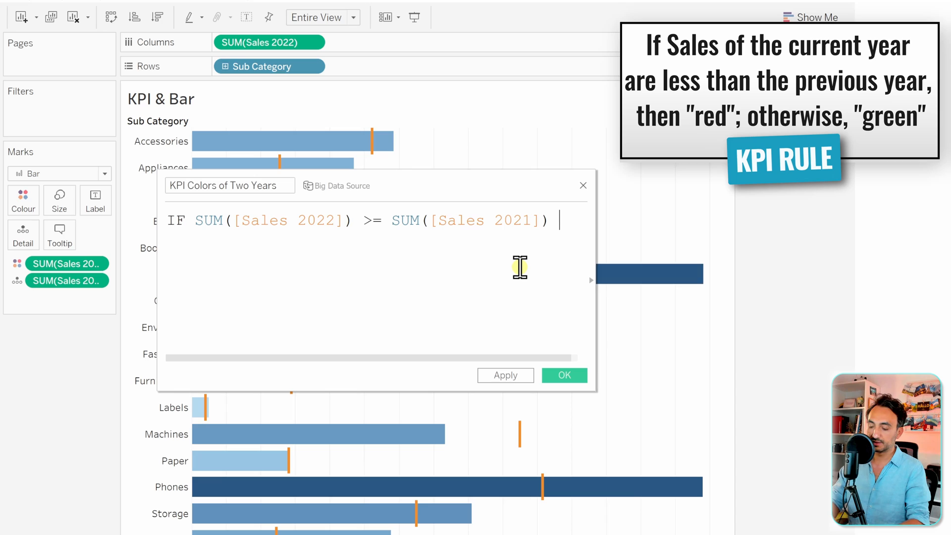
{"action": "type", "text": "THEN \"\""}
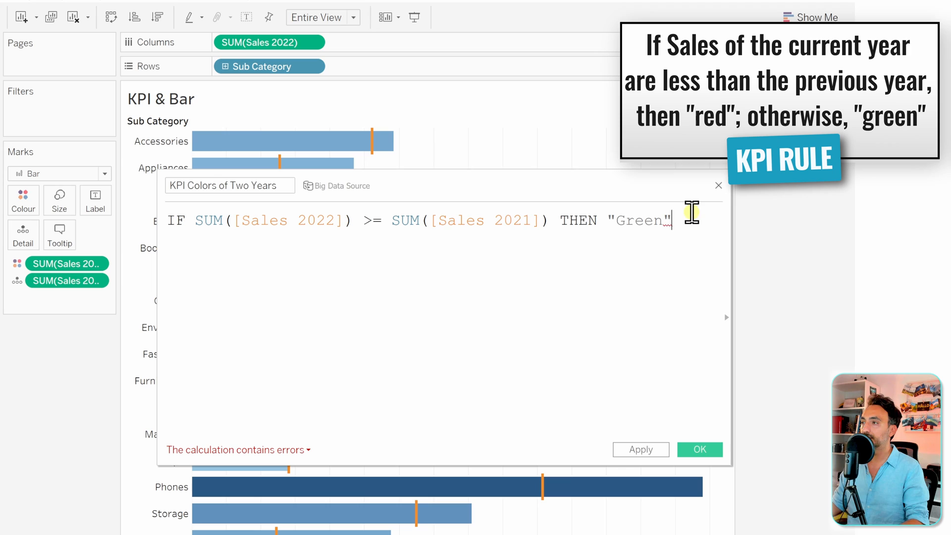
{"action": "mouse_move", "coordinate": [705, 238]}
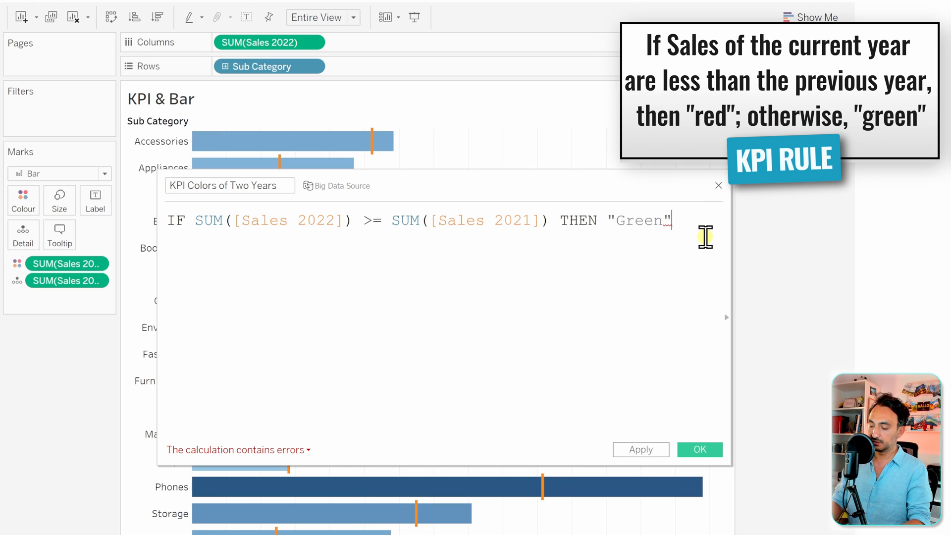
{"action": "type", "text": "ELSE"}
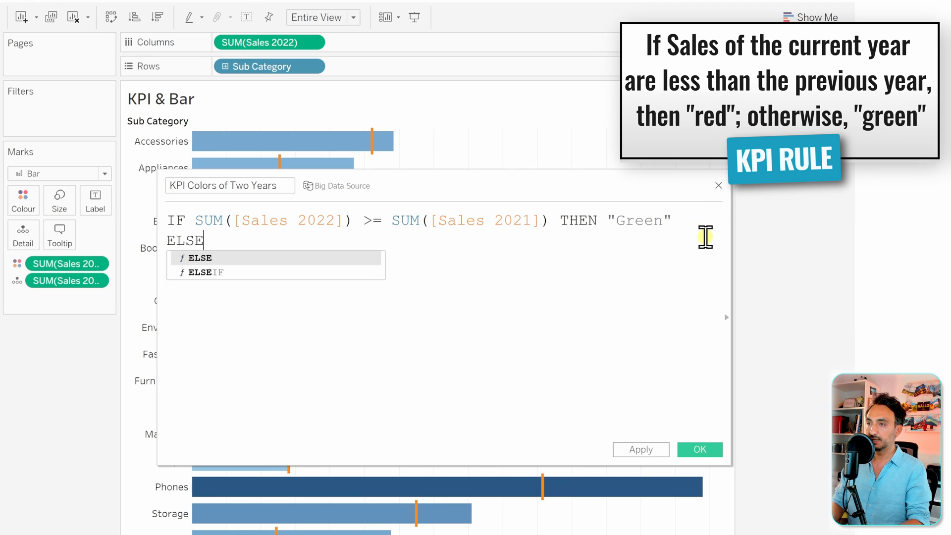
{"action": "type", "text": "\"\""}
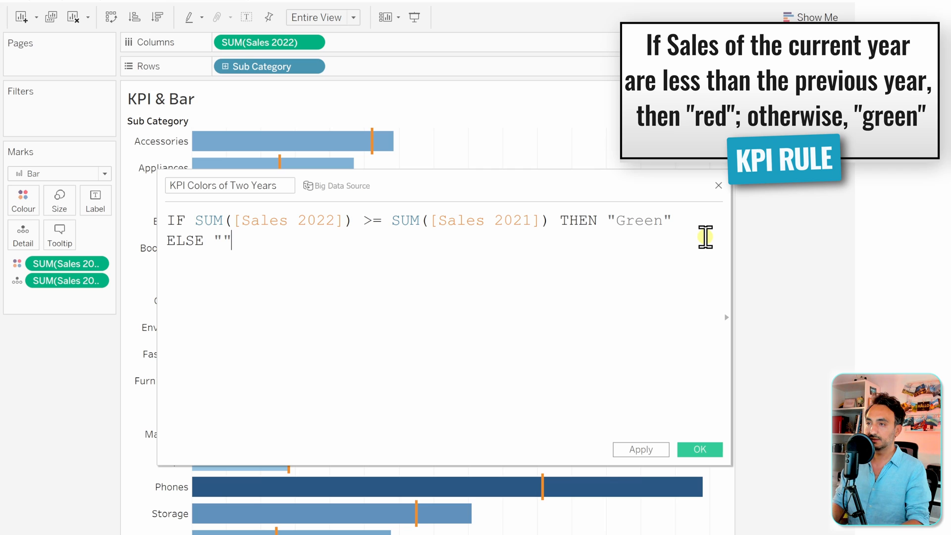
{"action": "type", "text": "Red"}
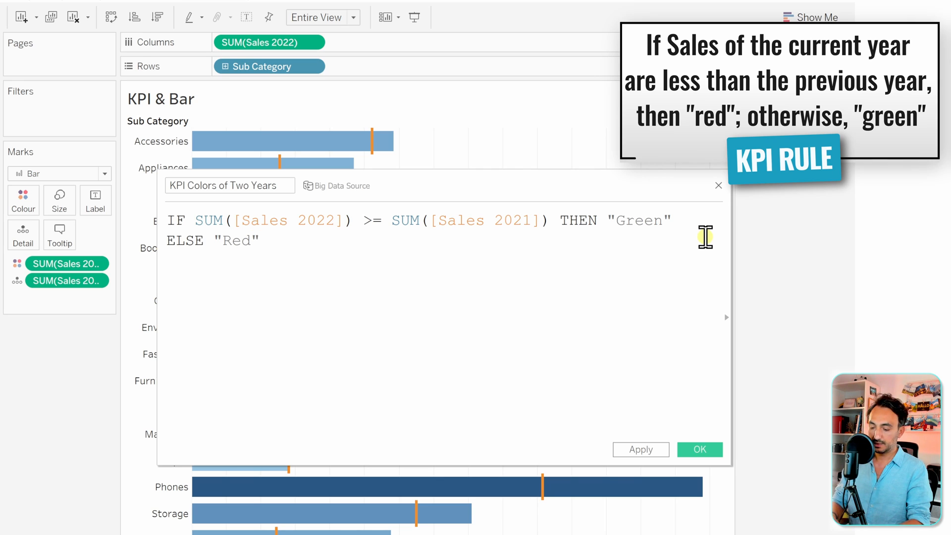
{"action": "type", "text": "END"}
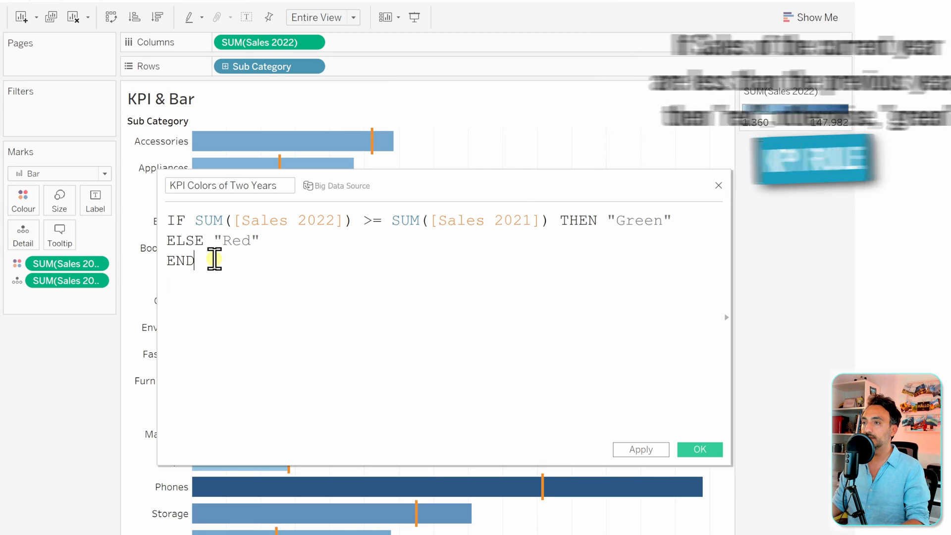
{"action": "left_click", "coordinate": [699, 450]}
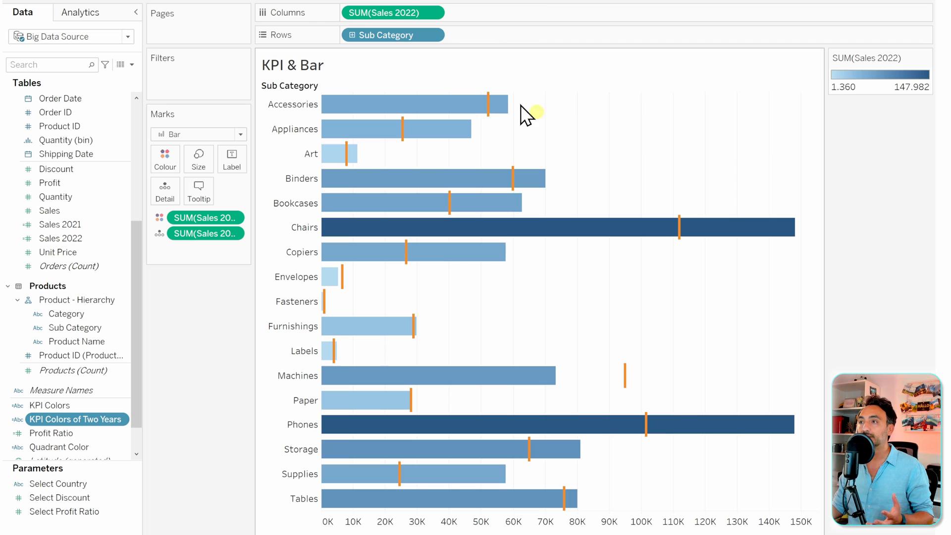
{"action": "mouse_move", "coordinate": [586, 149]}
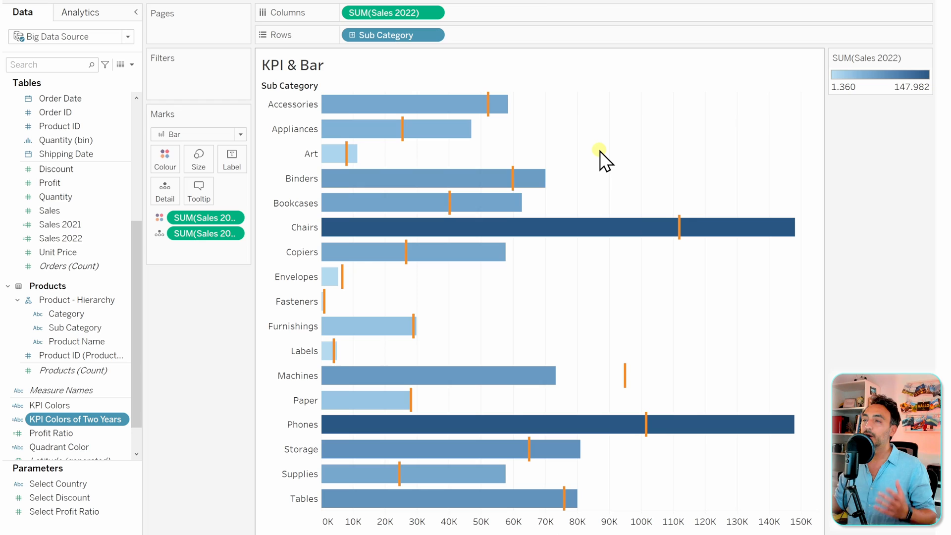
{"action": "mouse_move", "coordinate": [465, 15]}
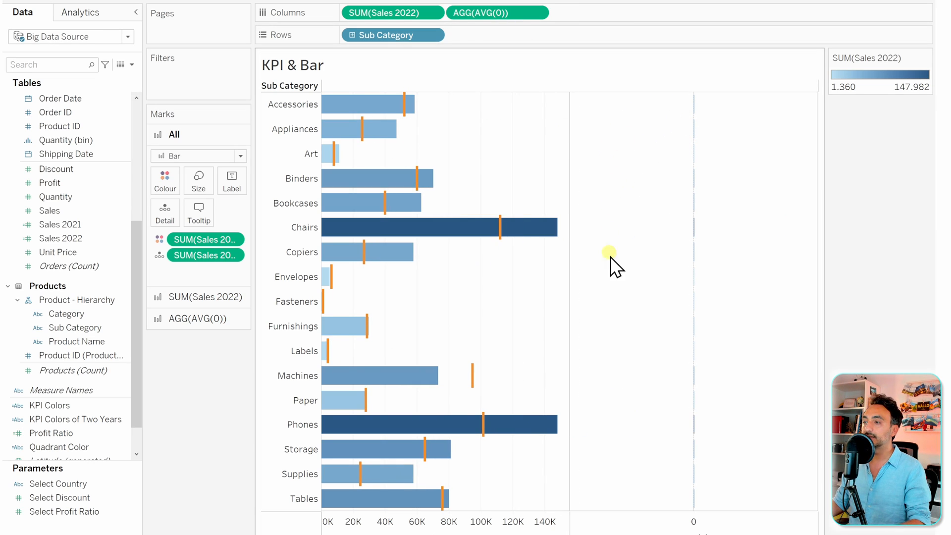
{"action": "mouse_move", "coordinate": [656, 378]}
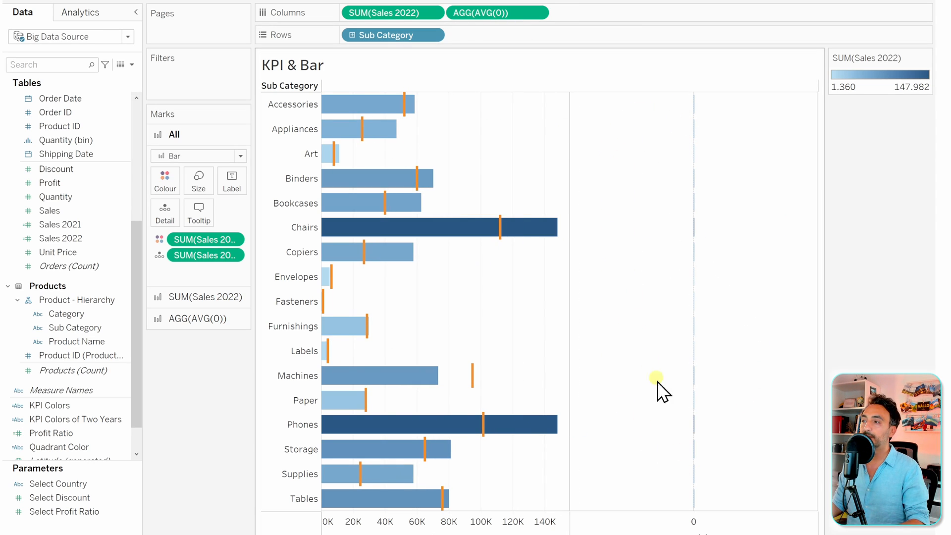
{"action": "mouse_move", "coordinate": [636, 269]}
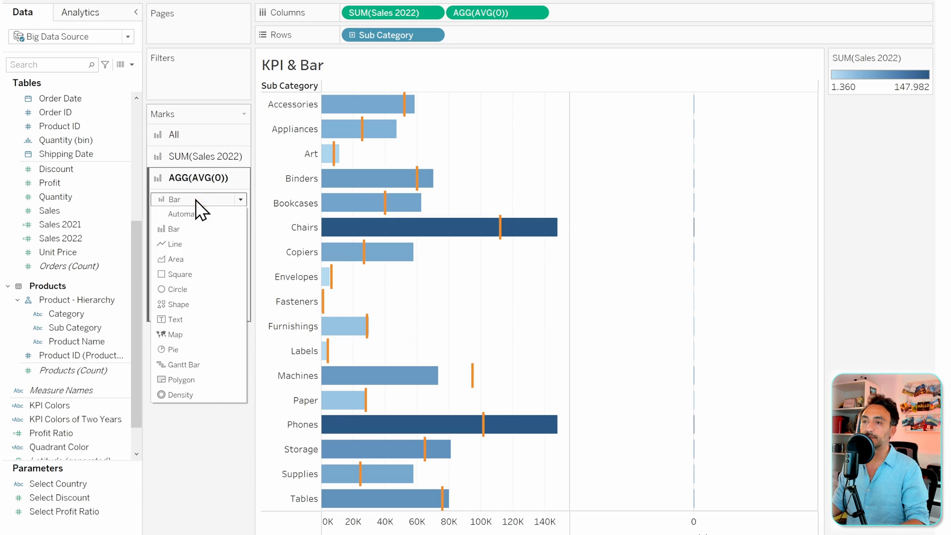
Step: Set the AGG(AVG(0)) marks to Shape, drop the sales pills, and drive shape by KPI Colors of Two Years
{"action": "left_click", "coordinate": [179, 304]}
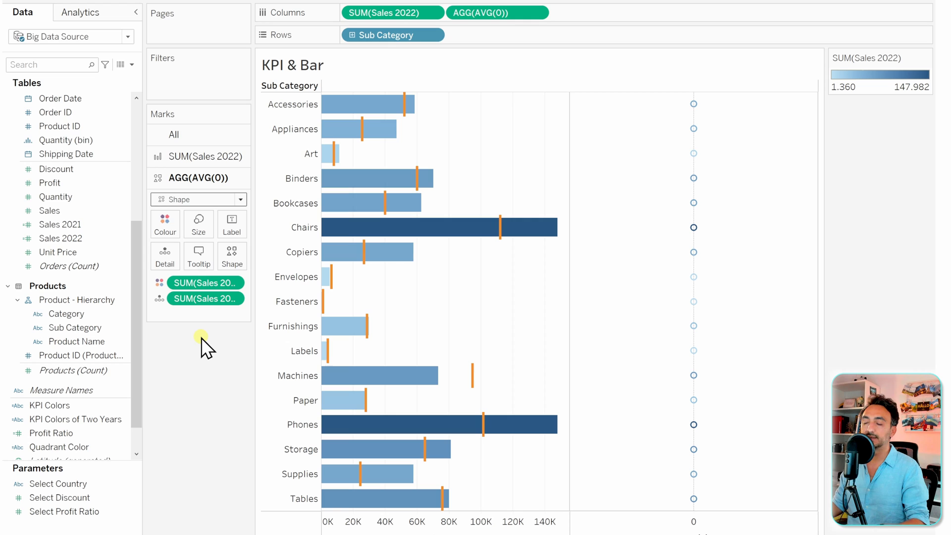
{"action": "left_click", "coordinate": [199, 283]}
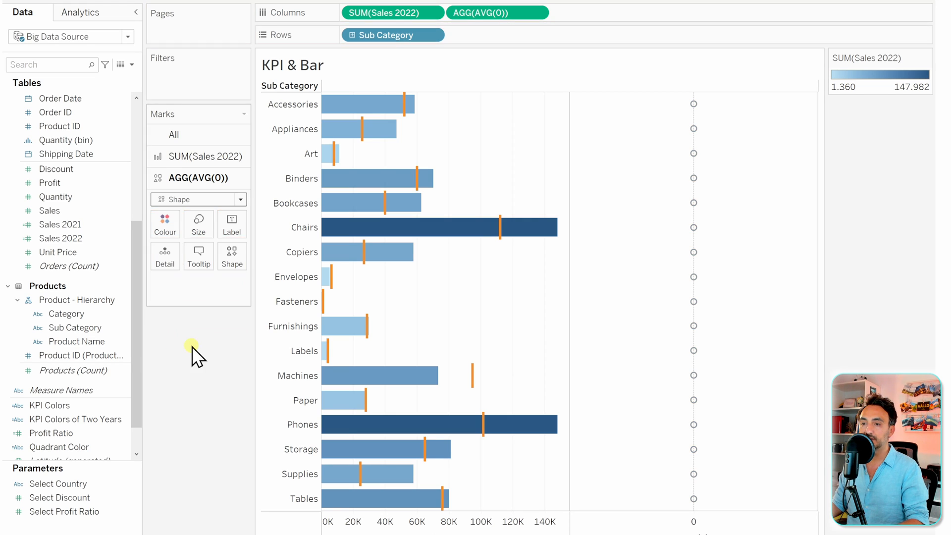
{"action": "left_click_drag", "start_coordinate": [76, 419], "coordinate": [194, 334]}
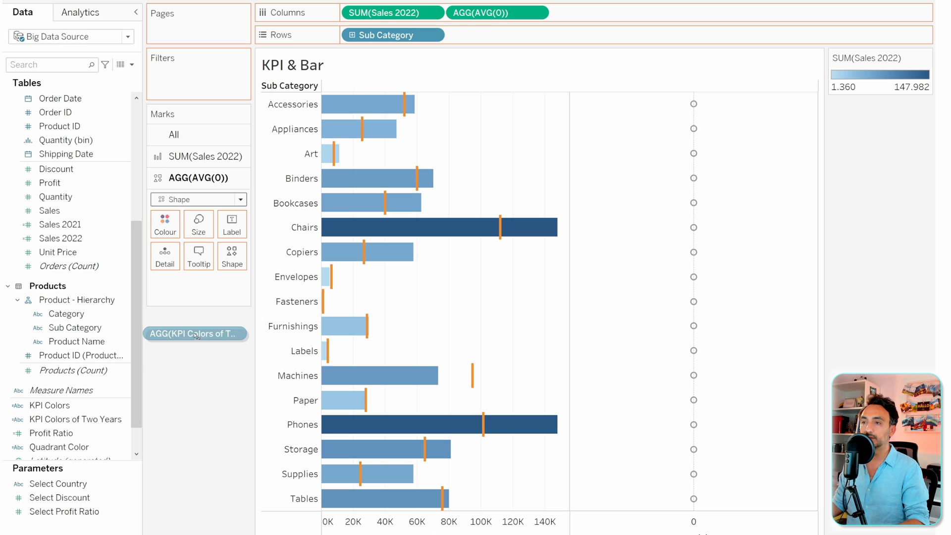
{"action": "left_click_drag", "start_coordinate": [194, 334], "coordinate": [232, 283]}
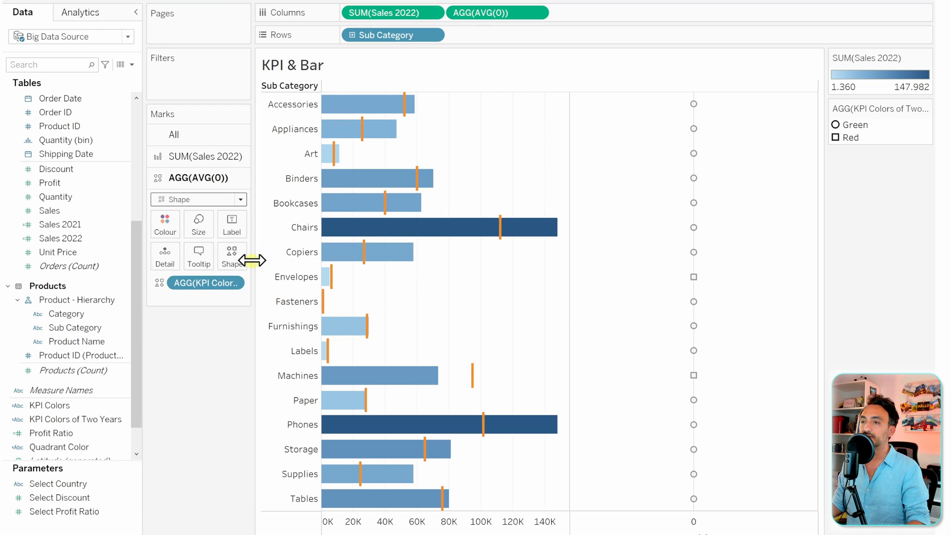
Step: Assign the up triangle to Green and the down triangle to Red in the shape legend
{"action": "left_click", "coordinate": [232, 256]}
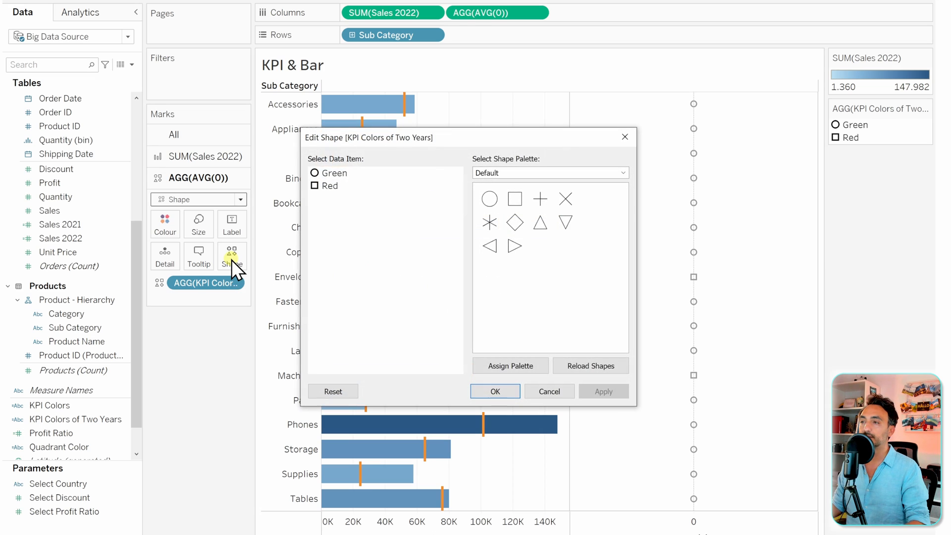
{"action": "left_click", "coordinate": [334, 173]}
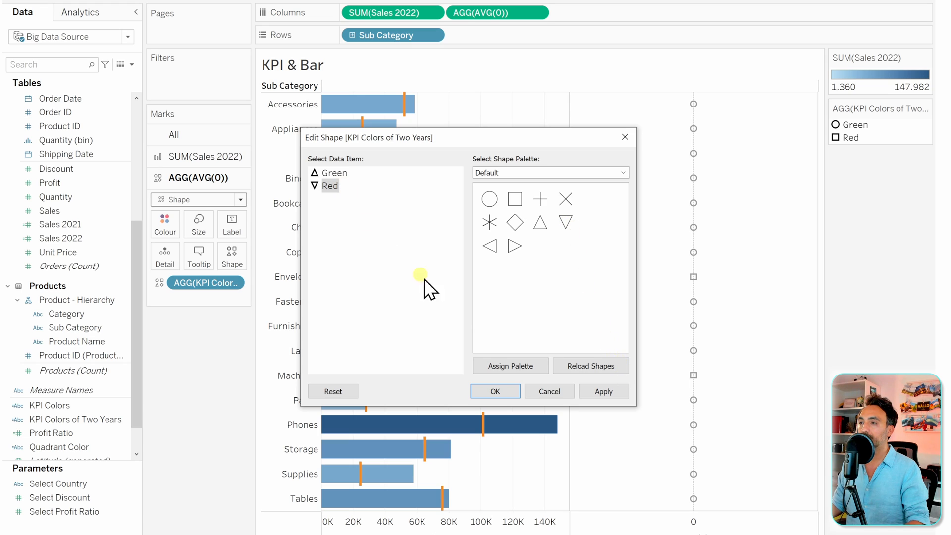
{"action": "left_click", "coordinate": [495, 391]}
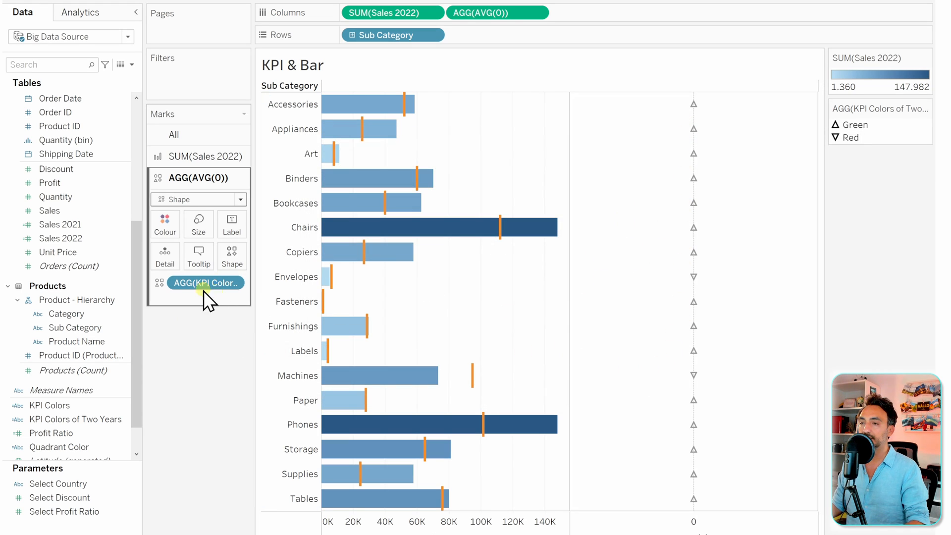
{"action": "mouse_move", "coordinate": [186, 289]}
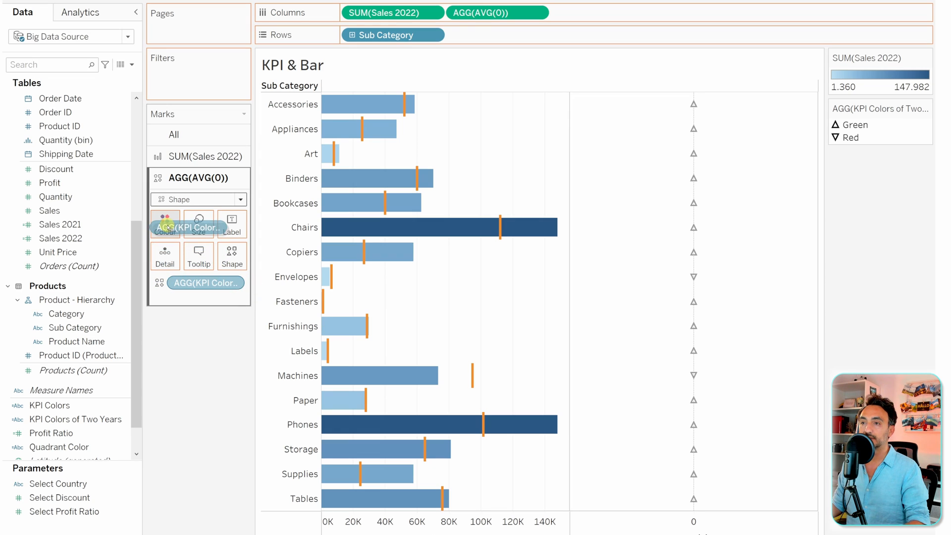
Step: Colour the triangles by KPI Colors of Two Years, Green in green and Red in red
{"action": "left_click", "coordinate": [165, 224]}
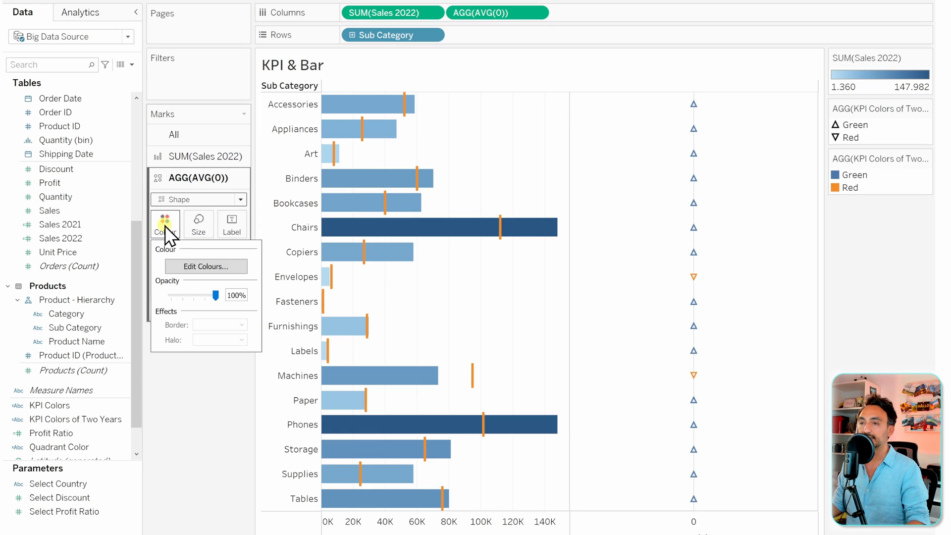
{"action": "left_click", "coordinate": [206, 267]}
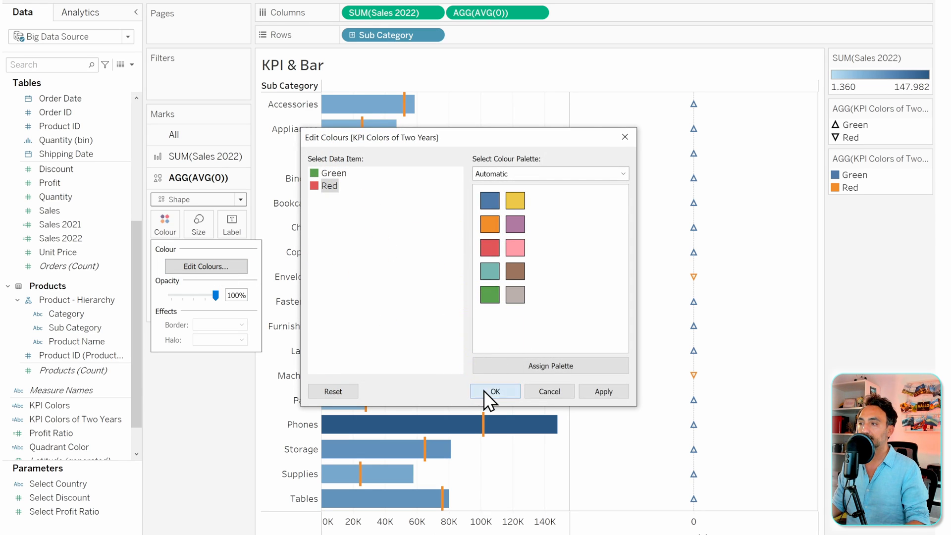
{"action": "left_click", "coordinate": [495, 391]}
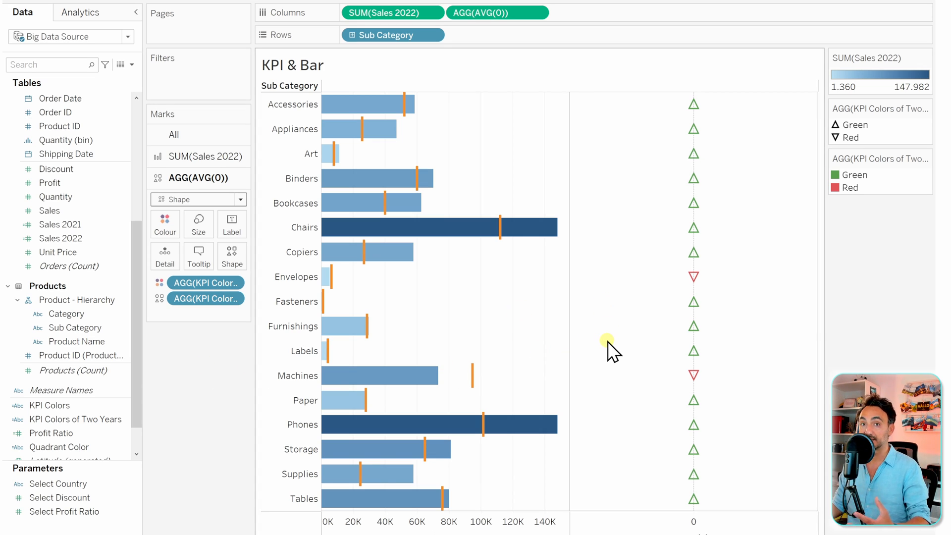
{"action": "mouse_move", "coordinate": [483, 39]}
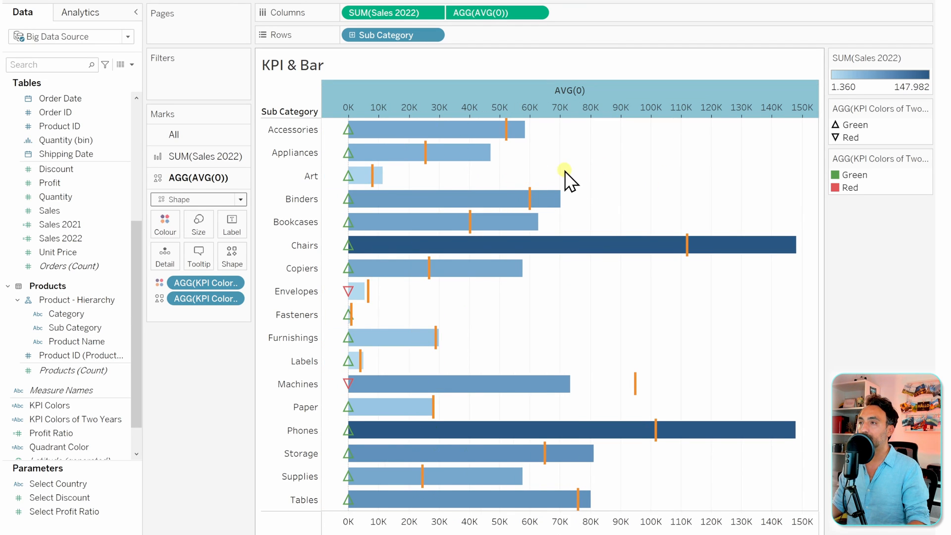
Step: Hide the duplicate top axis header above the combined dual-axis chart
{"action": "right_click", "coordinate": [571, 90]}
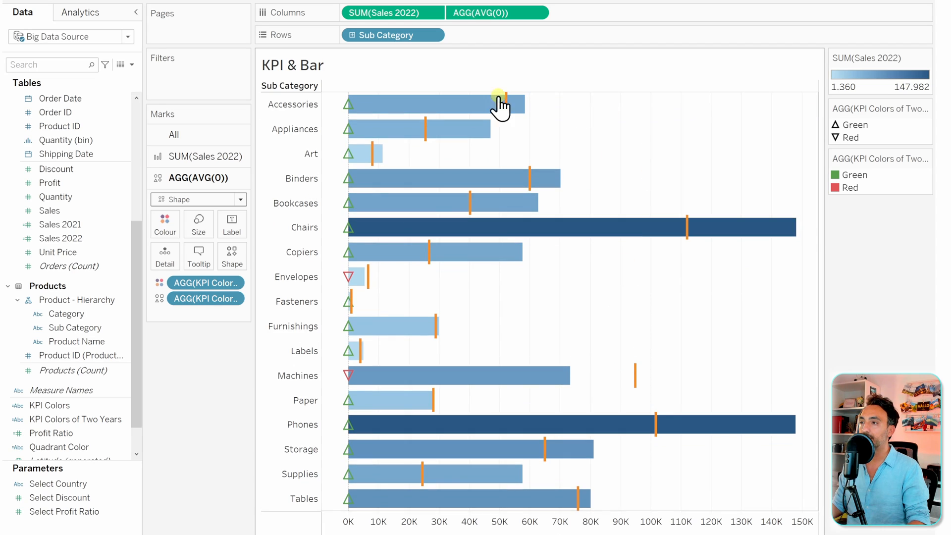
{"action": "mouse_move", "coordinate": [561, 149]}
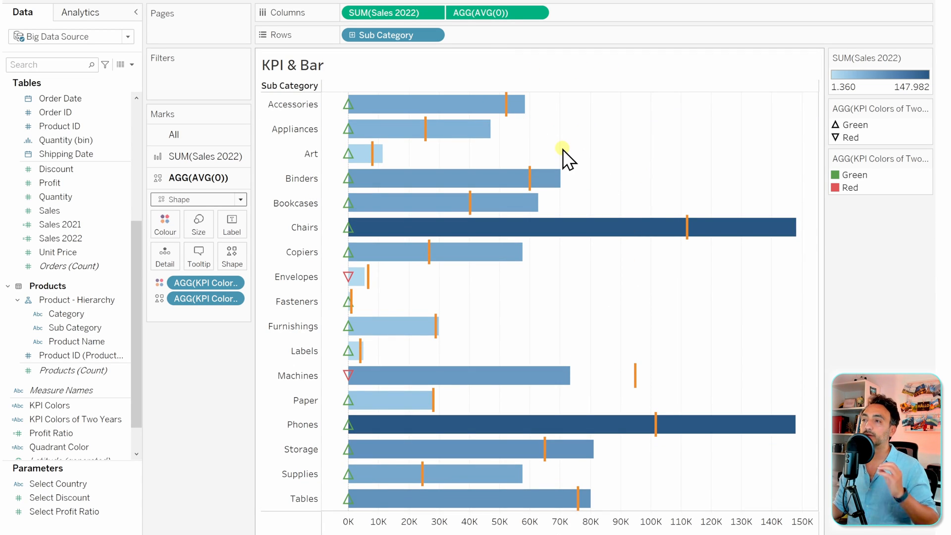
{"action": "mouse_move", "coordinate": [405, 184]}
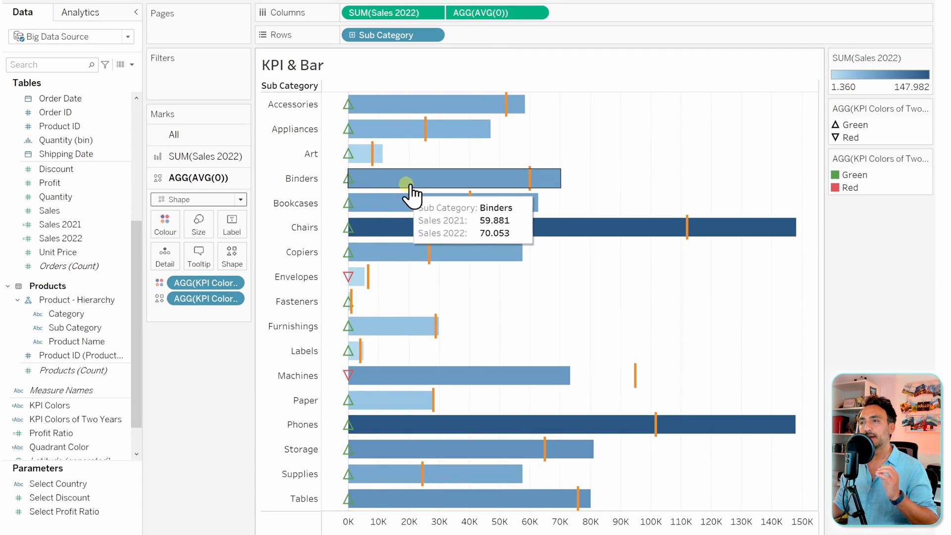
{"action": "mouse_move", "coordinate": [345, 117]}
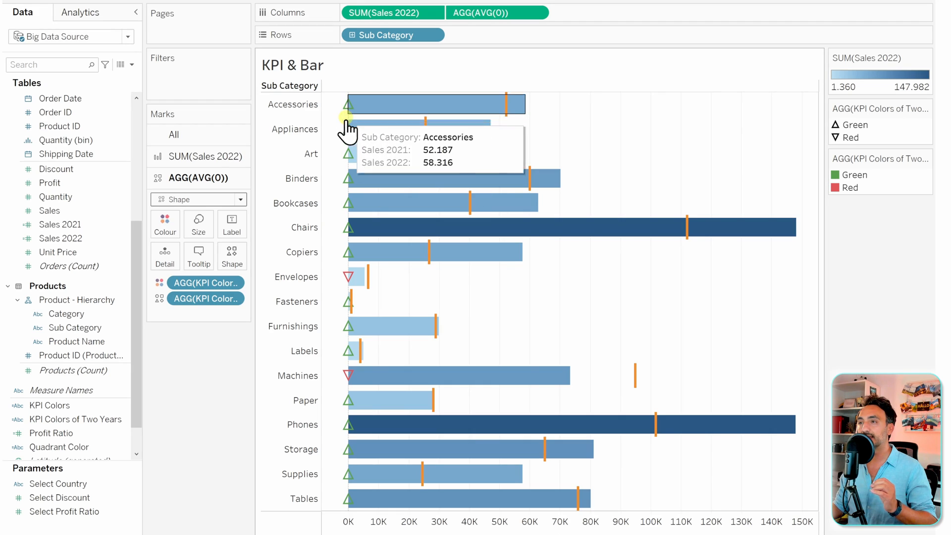
{"action": "mouse_move", "coordinate": [448, 164]}
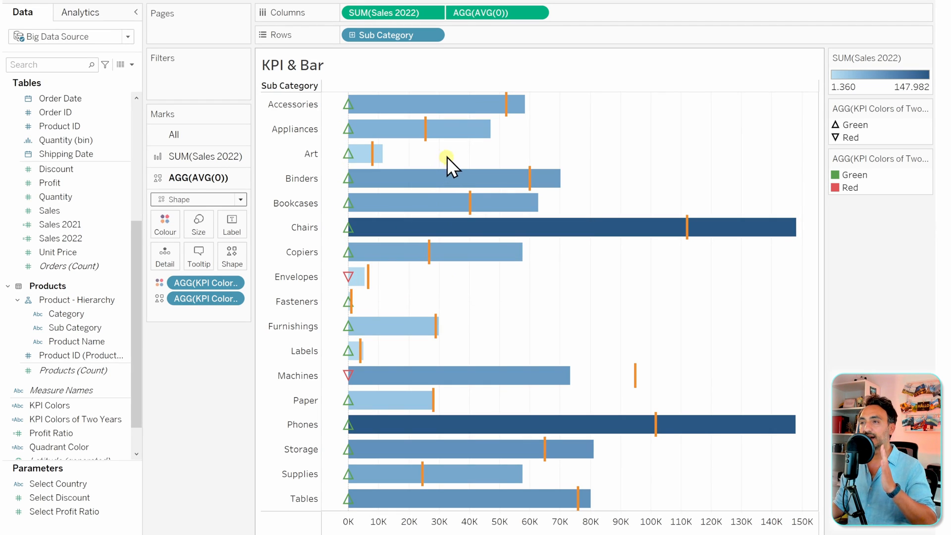
{"action": "mouse_move", "coordinate": [423, 177]}
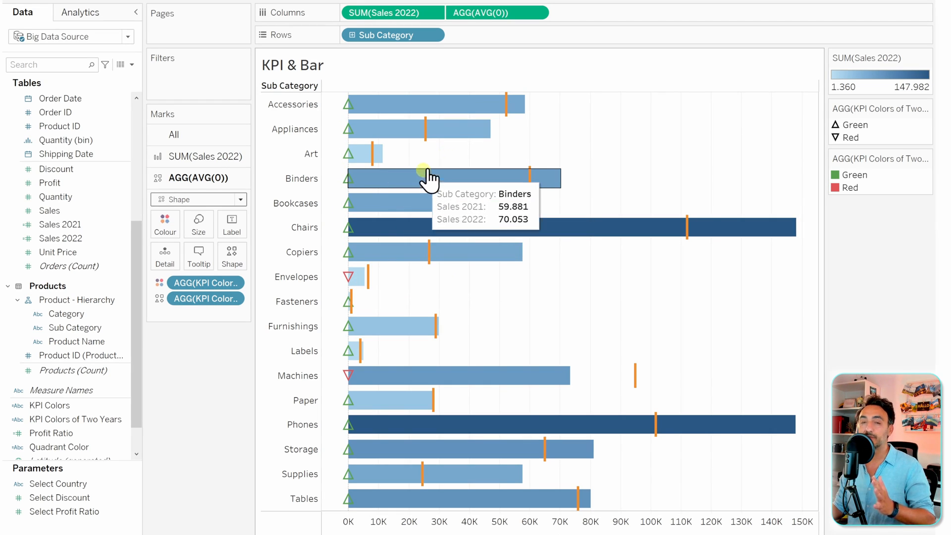
{"action": "mouse_move", "coordinate": [352, 260]}
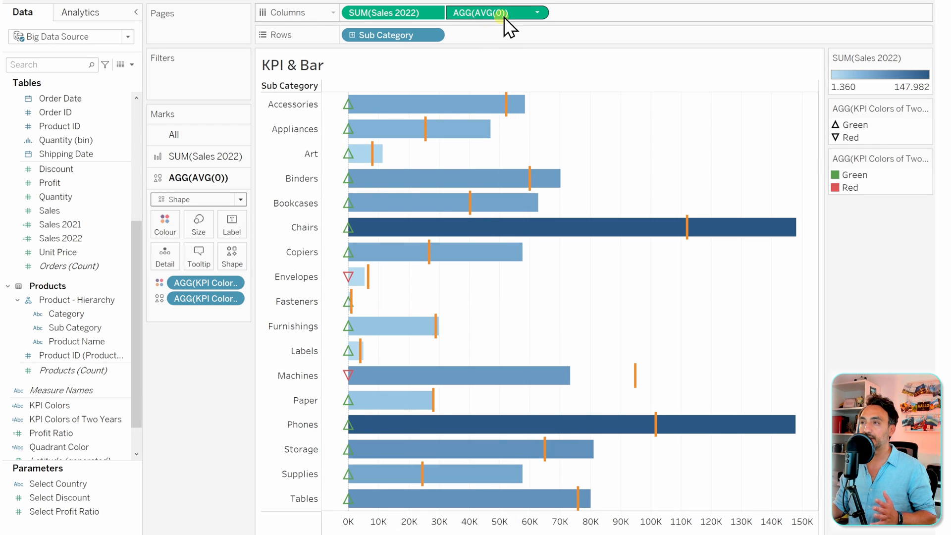
{"action": "mouse_move", "coordinate": [527, 156]}
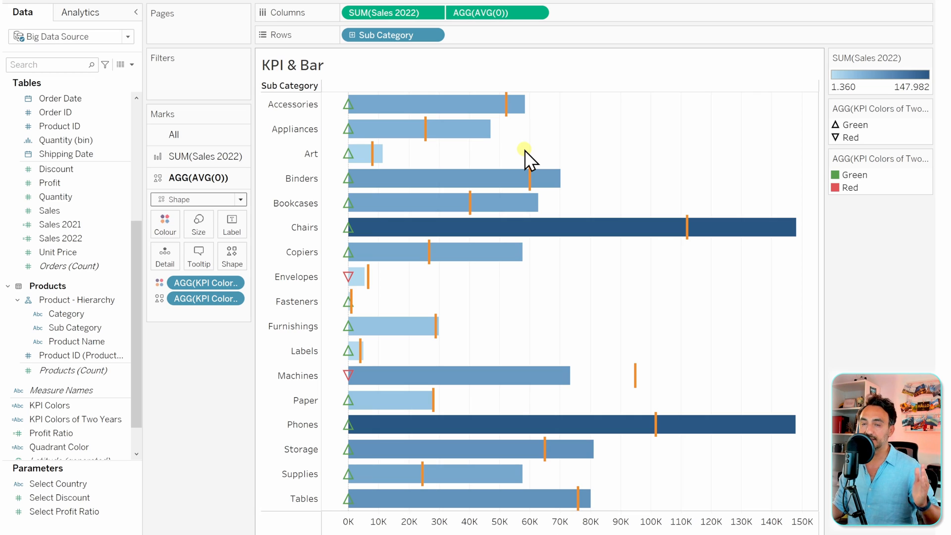
Step: Edit the AGG(AVG(0)) Columns pill to AVG(-10000) so triangles sit left of the bars
{"action": "left_click", "coordinate": [495, 13]}
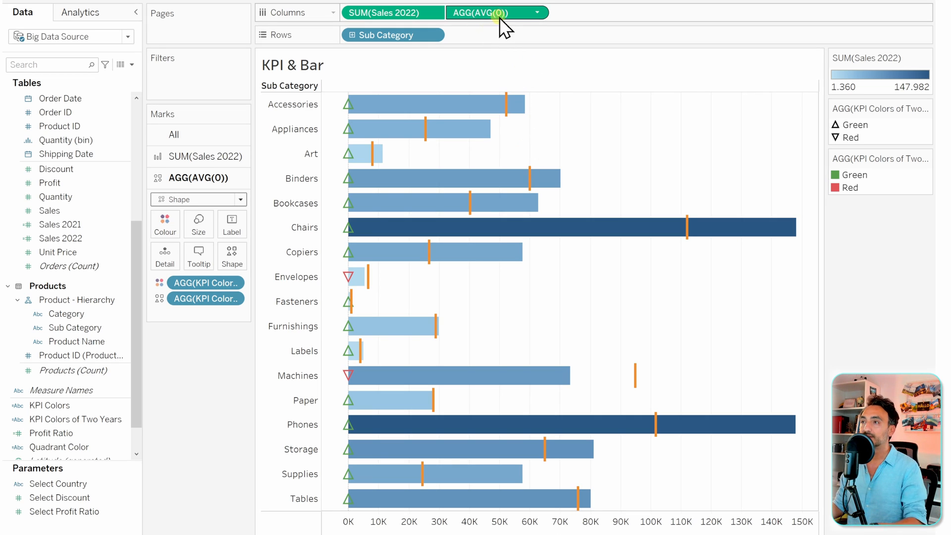
{"action": "double_click", "coordinate": [491, 11]}
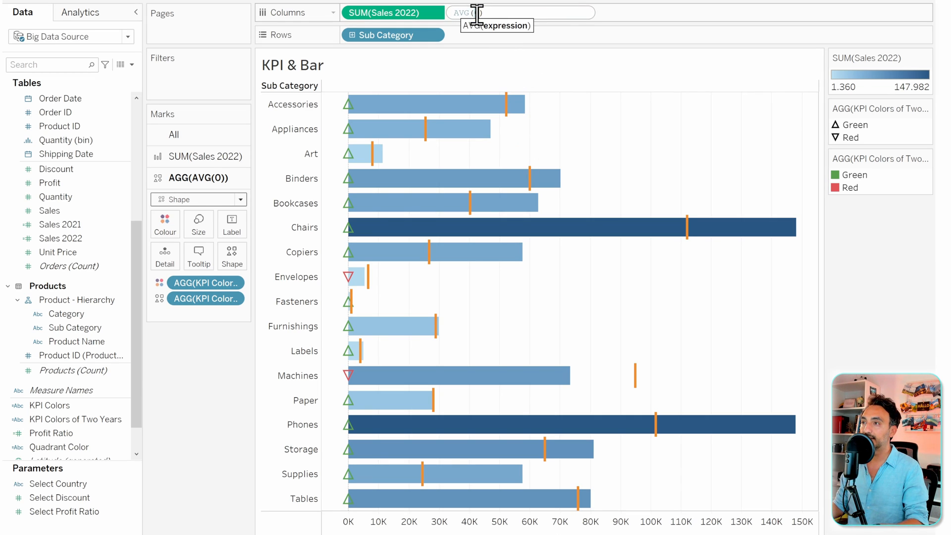
{"action": "type", "text": "-1"}
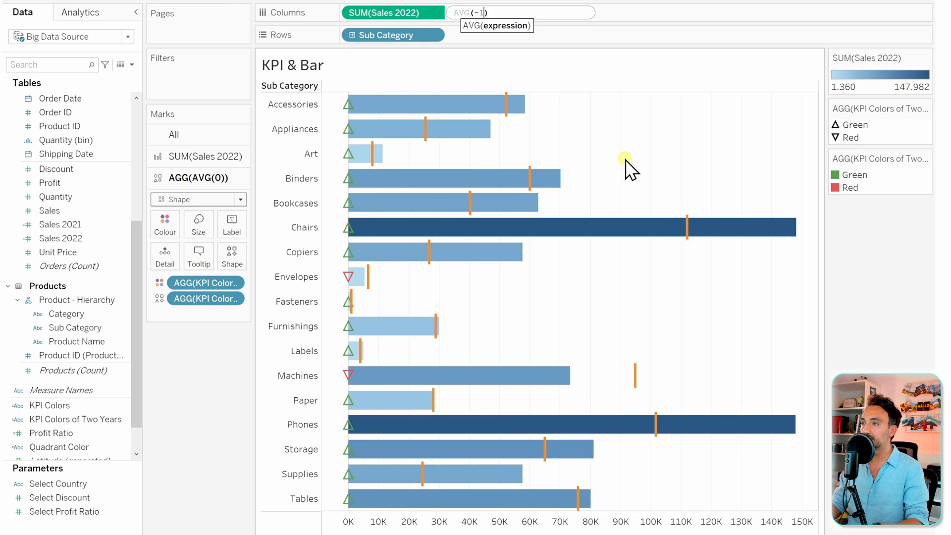
{"action": "type", "text": "-10000"}
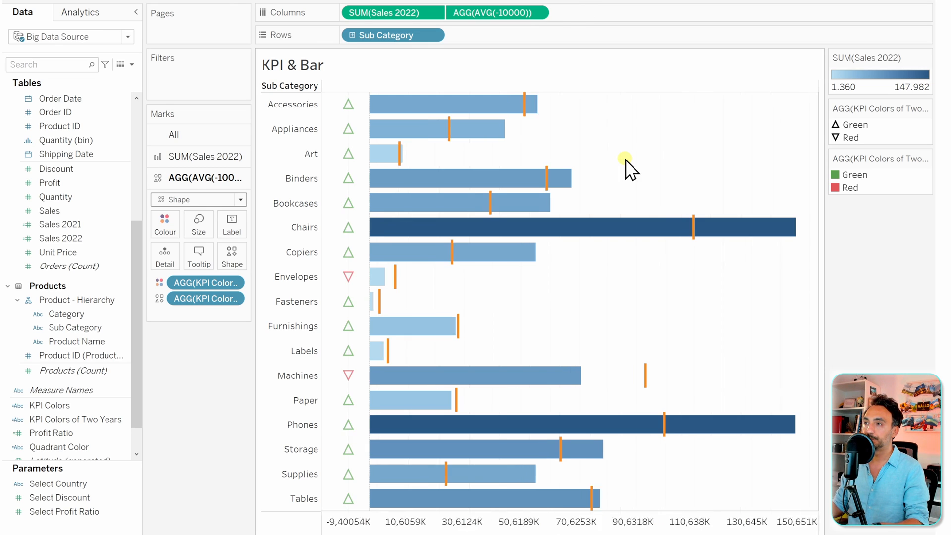
{"action": "mouse_move", "coordinate": [347, 275]}
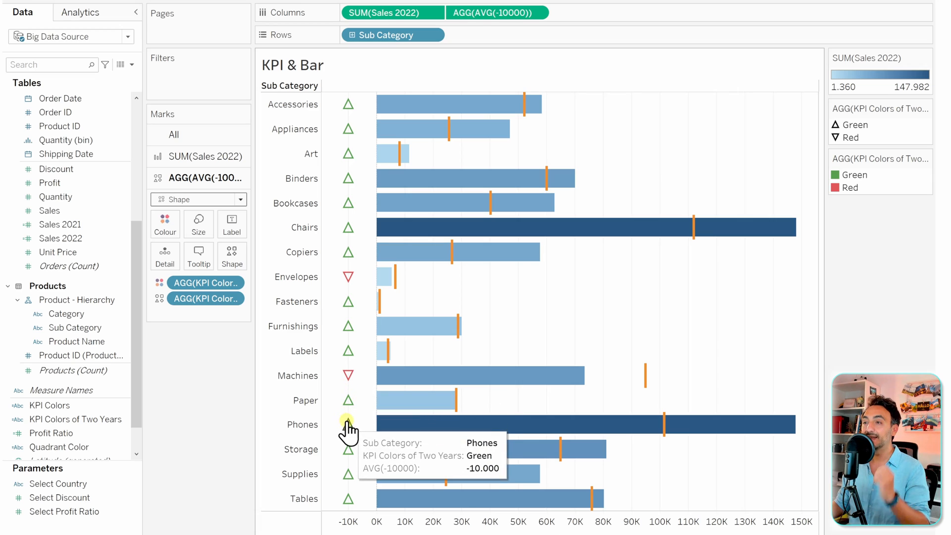
{"action": "mouse_move", "coordinate": [515, 294]}
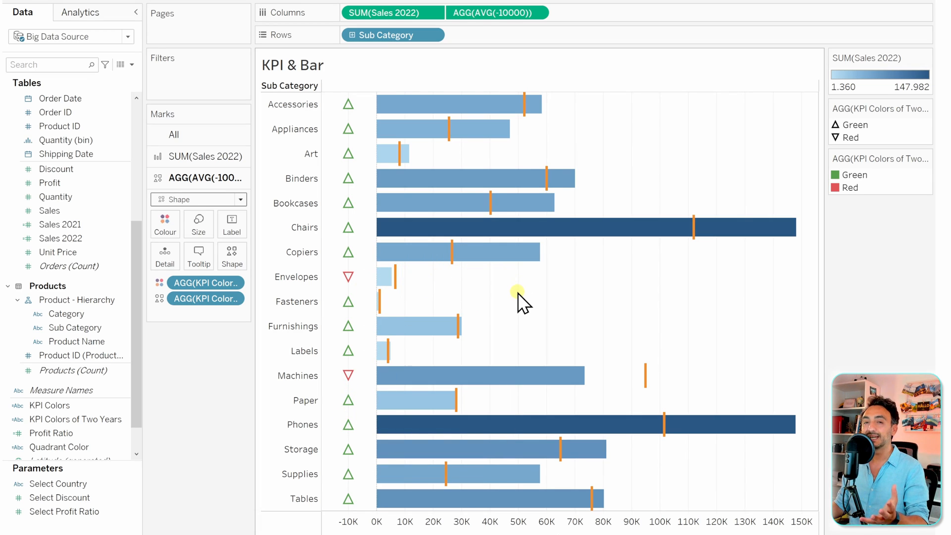
{"action": "mouse_move", "coordinate": [491, 300]}
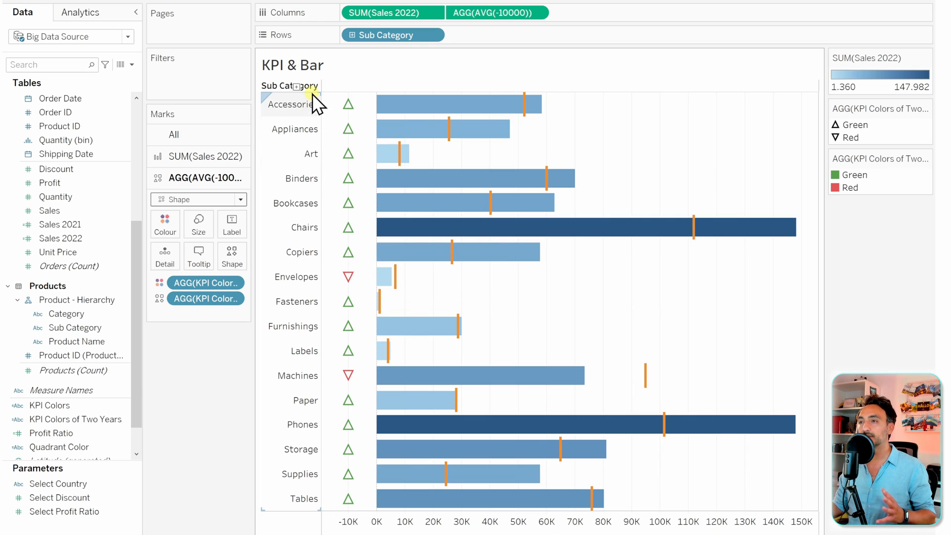
{"action": "mouse_move", "coordinate": [348, 103]}
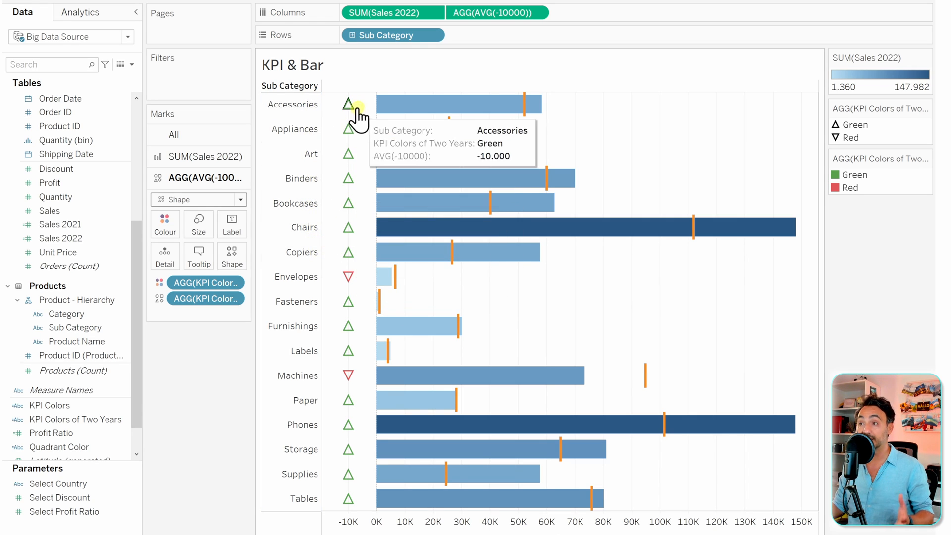
{"action": "mouse_move", "coordinate": [367, 475]}
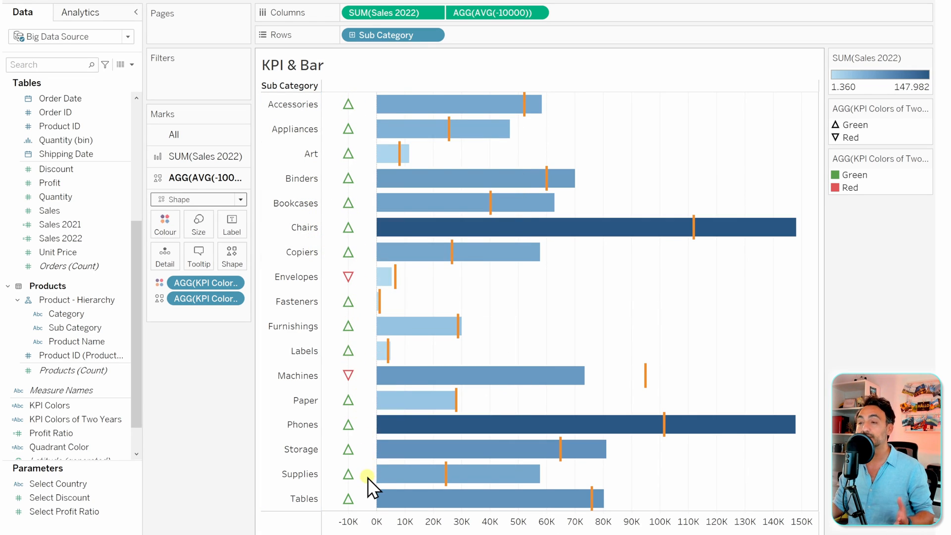
{"action": "mouse_move", "coordinate": [306, 387]}
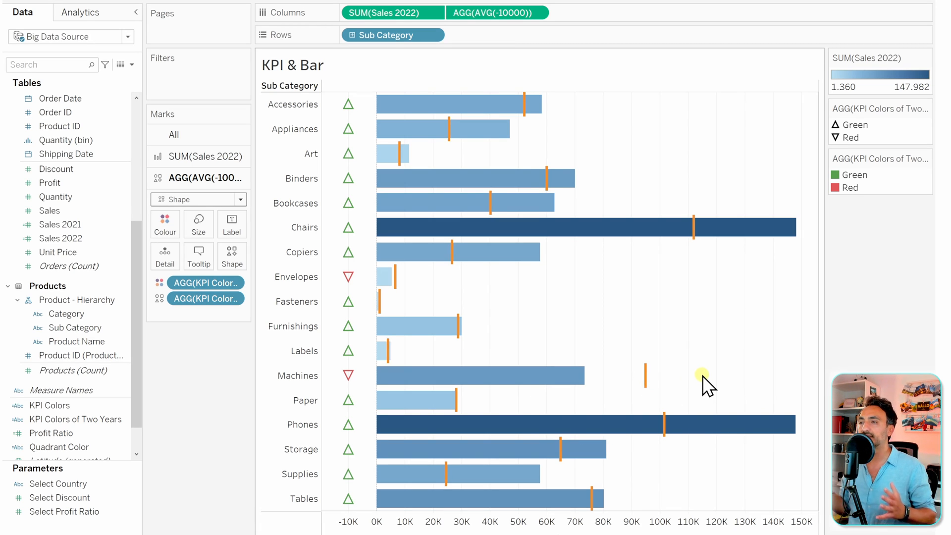
{"action": "mouse_move", "coordinate": [525, 279]}
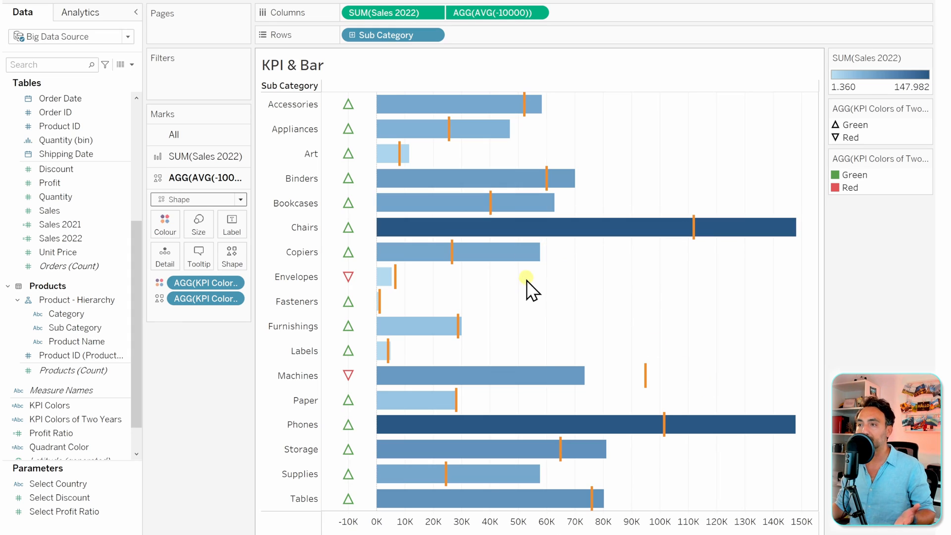
{"action": "mouse_move", "coordinate": [693, 351]}
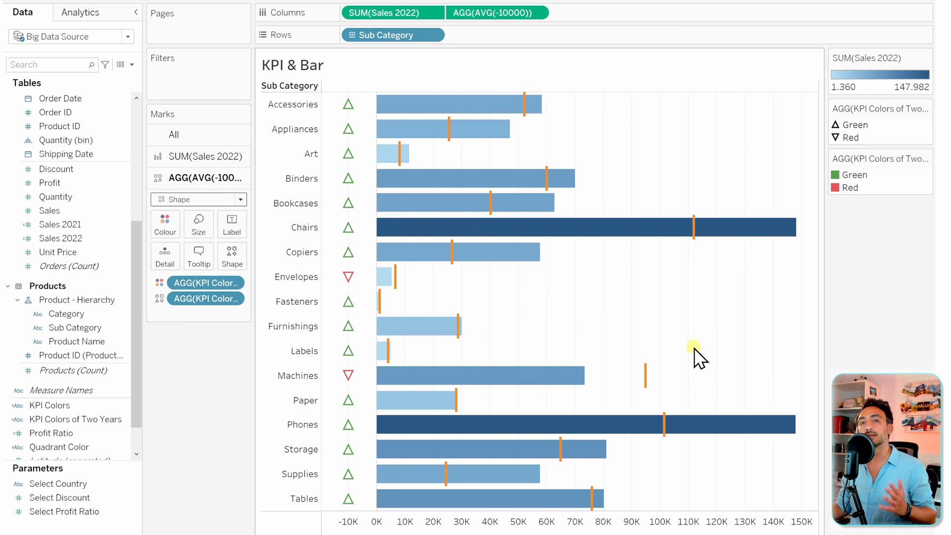